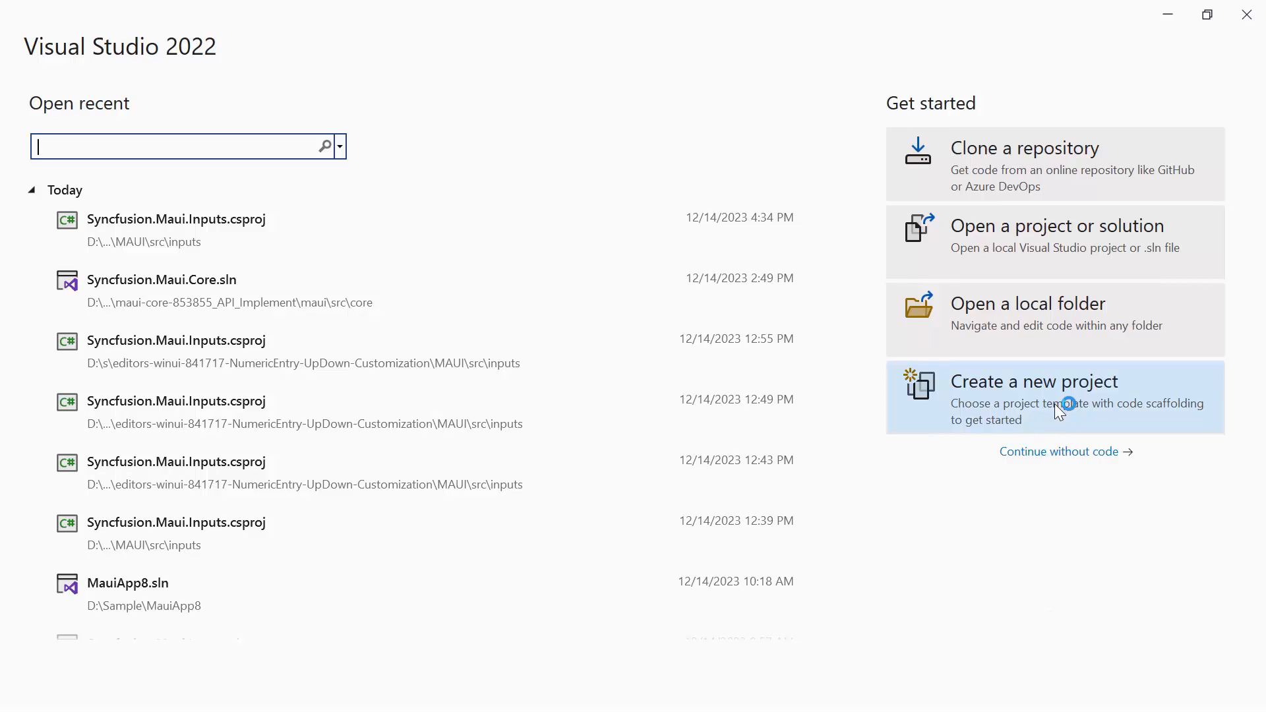
Create the .NET MAUI App project GettingStarted_DateTimePicker in D:\Sample on .NET 7.0.
left_click(1059, 397)
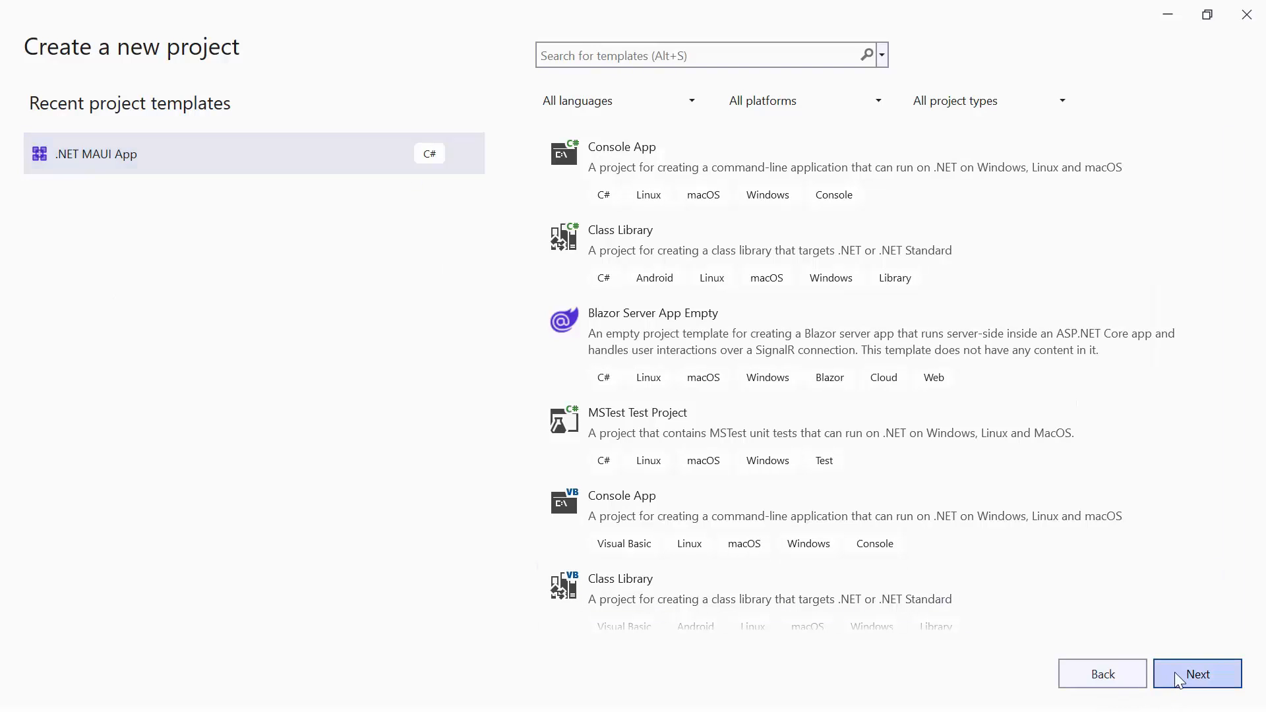
left_click(1197, 673)
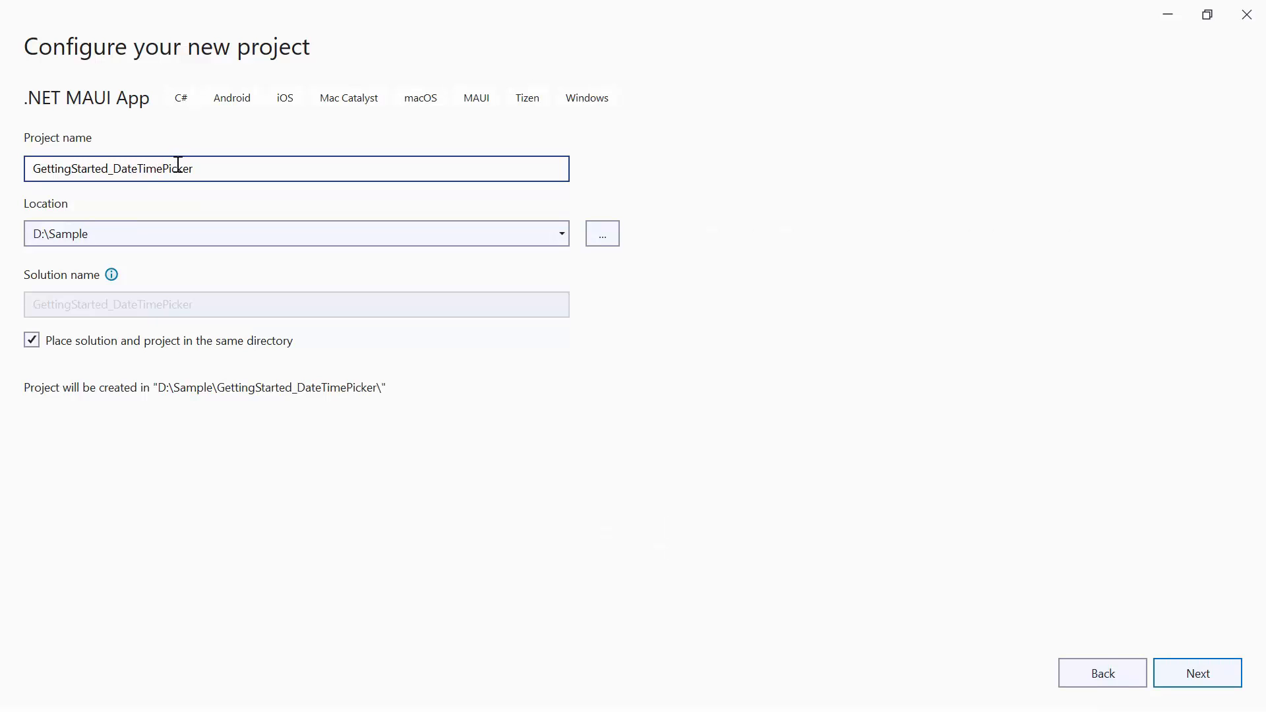
left_click(1197, 674)
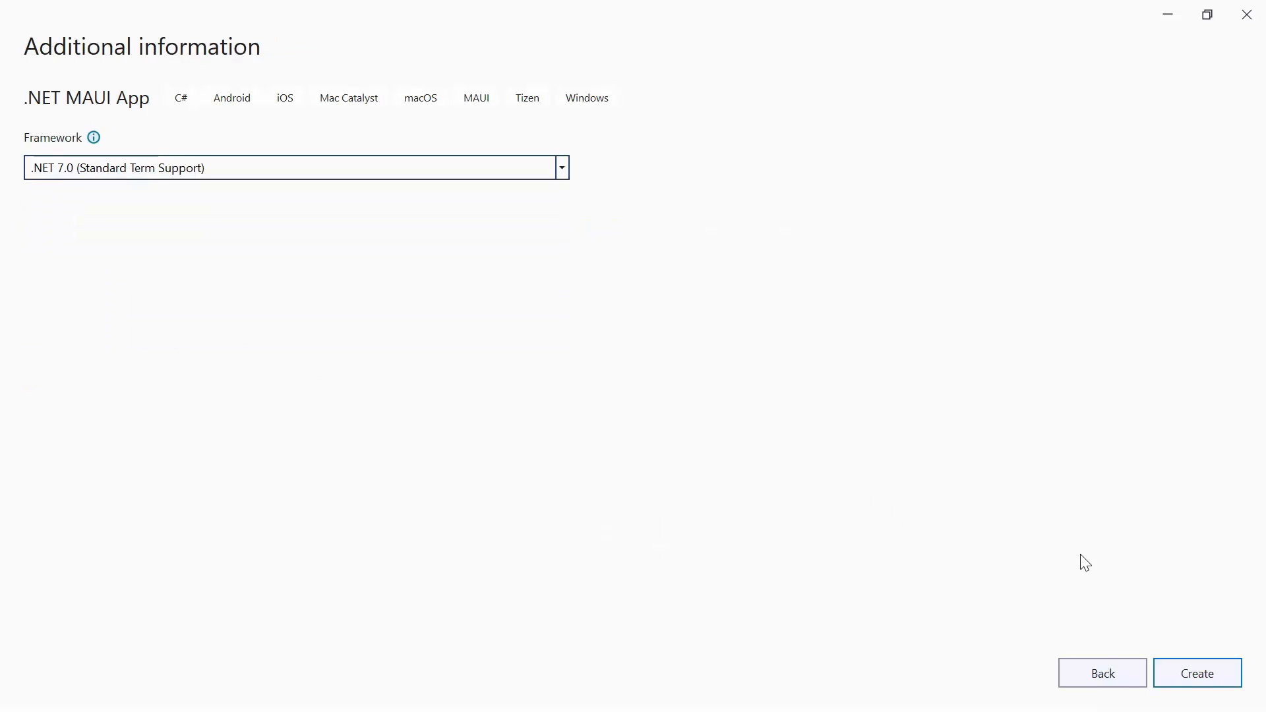
left_click(1198, 673)
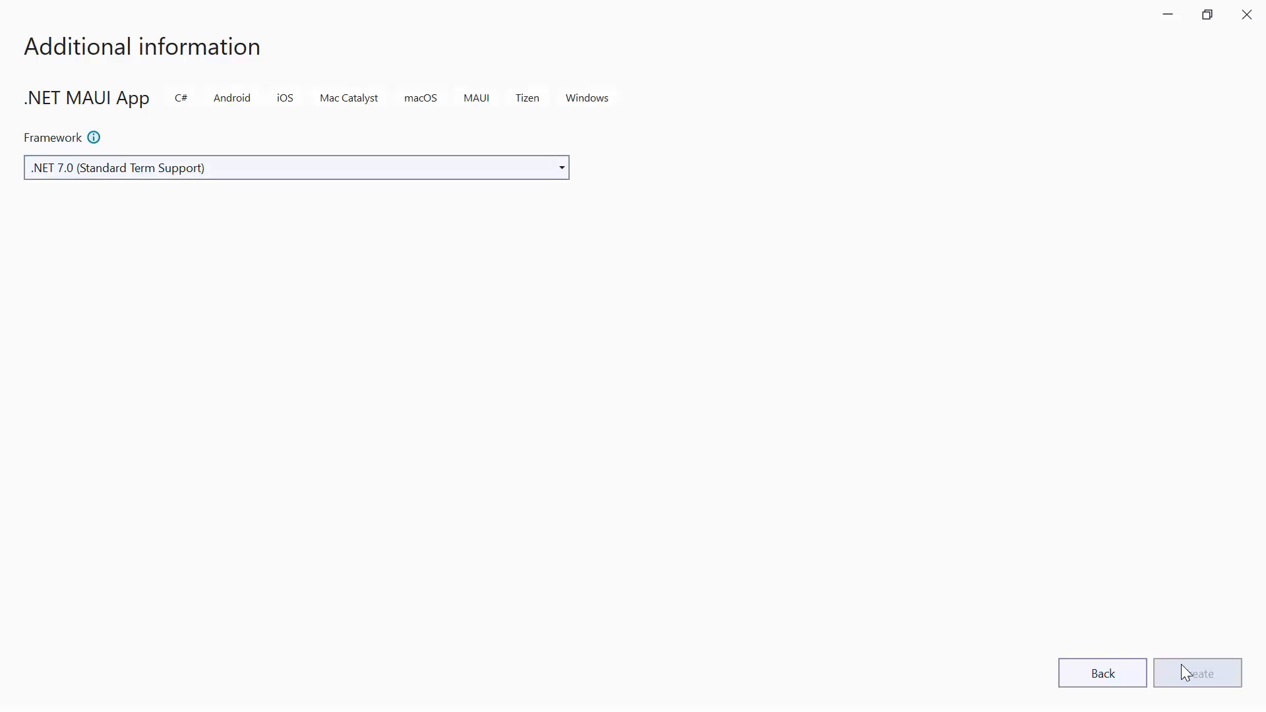
left_click(1198, 672)
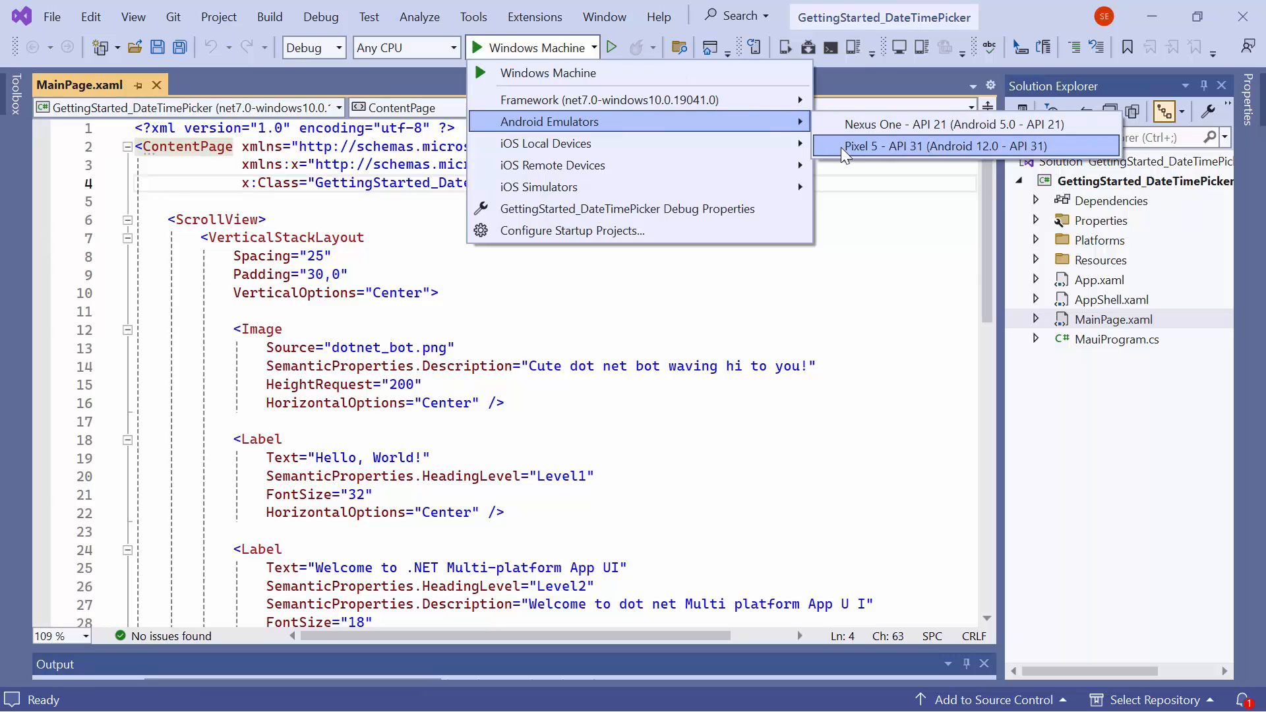
Launch the default Hello, World app on the Pixel 5 - API 31 Android emulator.
left_click(928, 147)
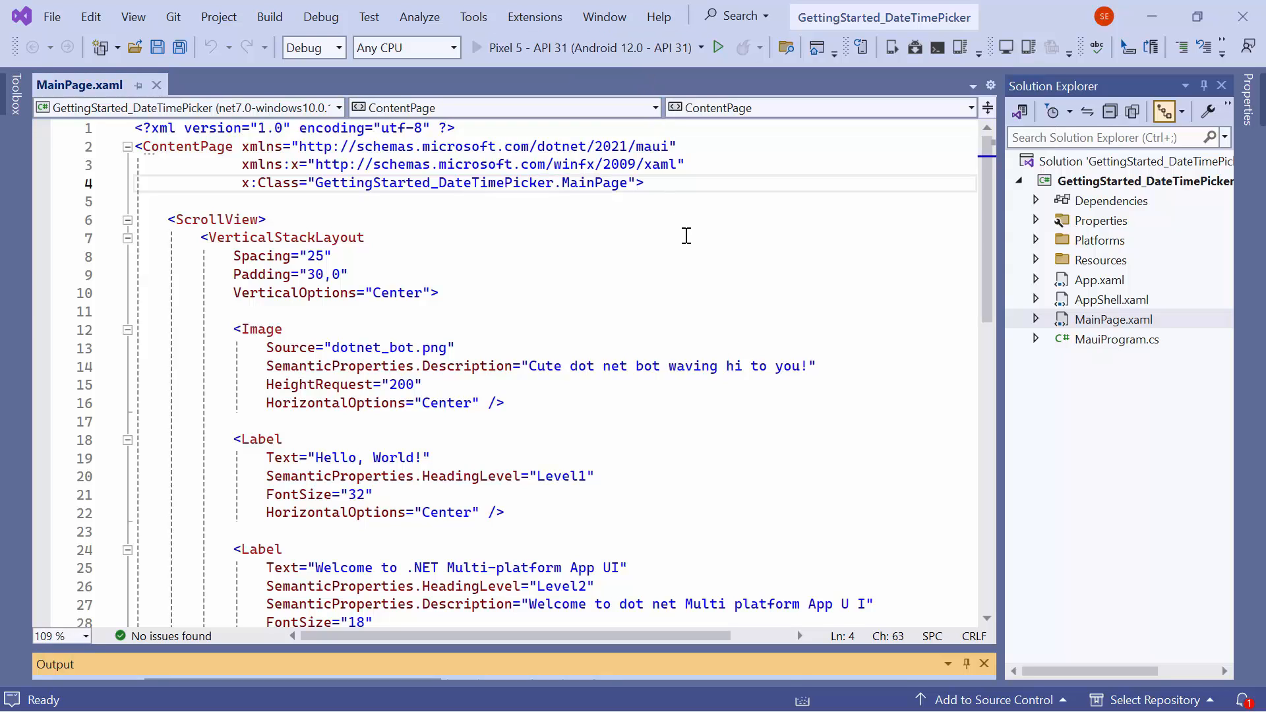
left_click(721, 47)
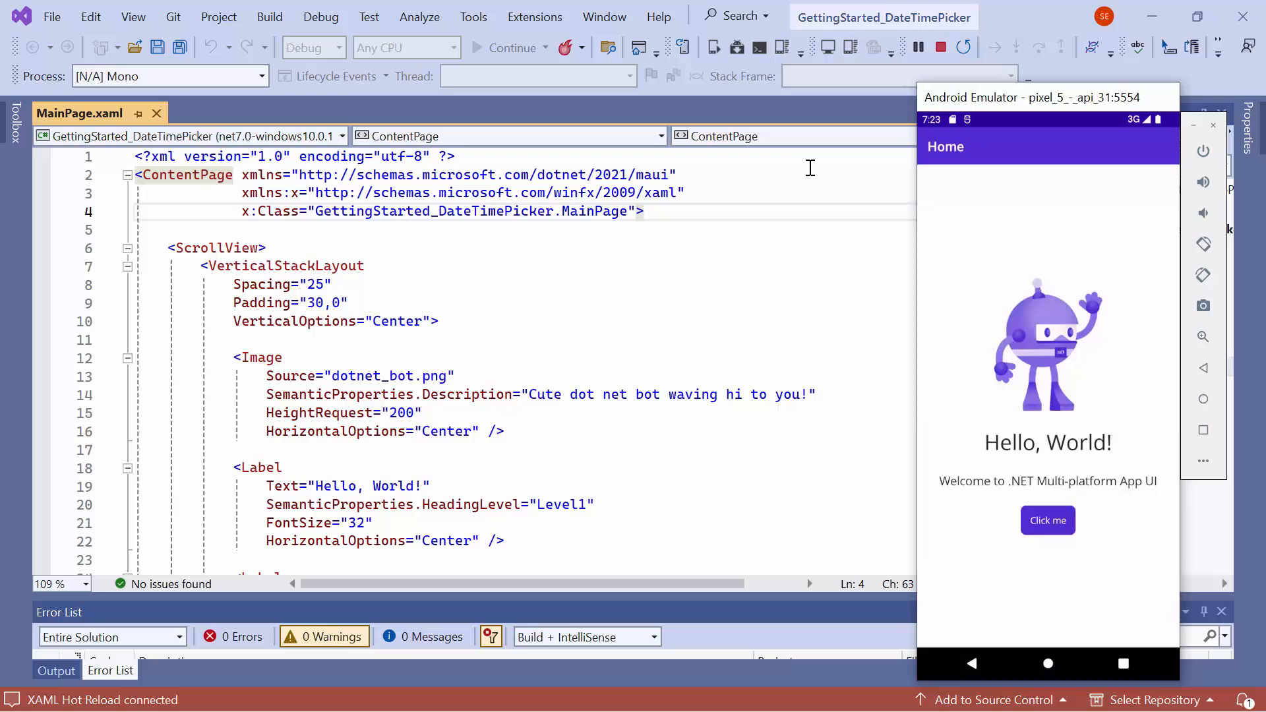
mouse_move(852, 164)
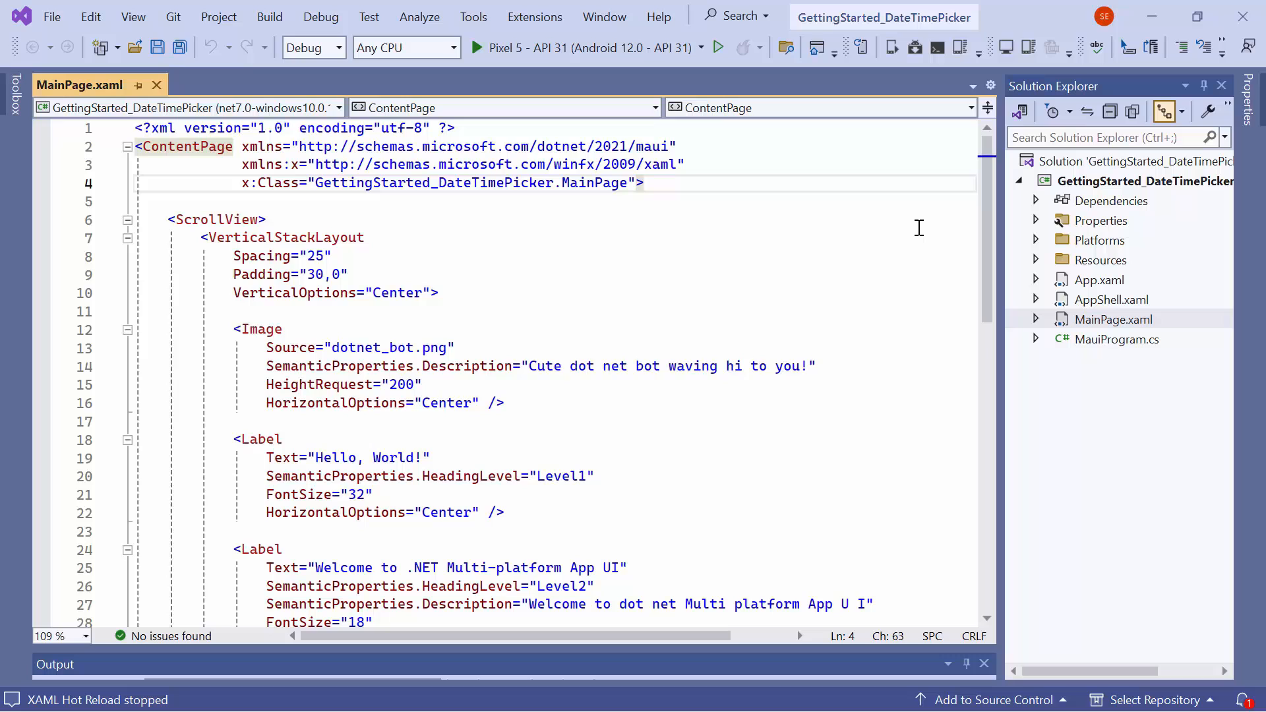
Find Syncfusion.Maui.Picker in NuGet Browse and install version 23.2.7.
left_click(282, 237)
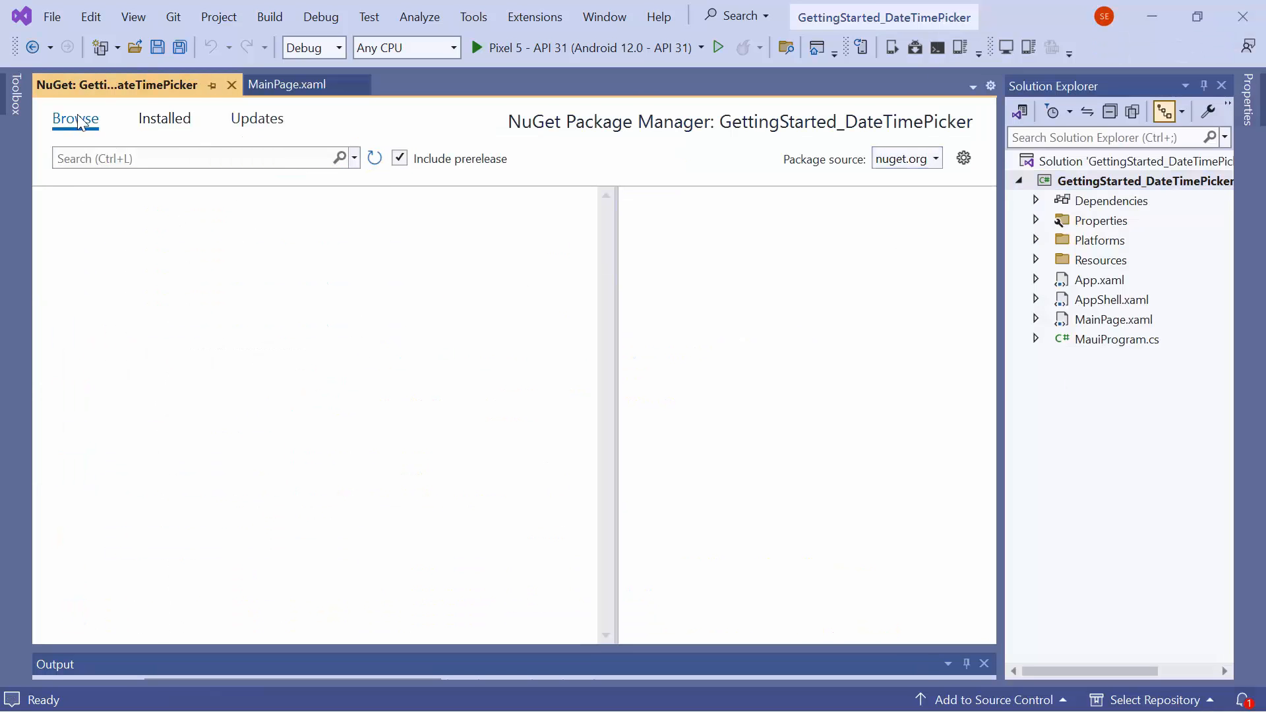
type("s")
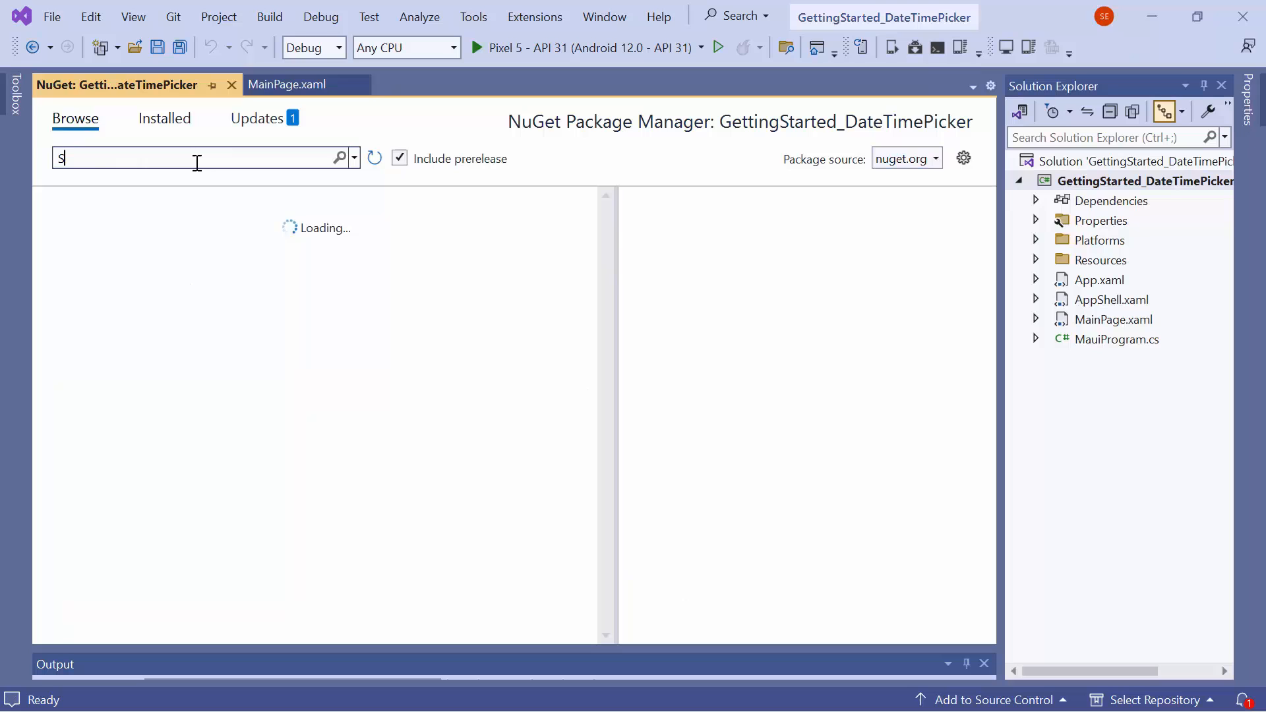
type("Syncfusion.Maui.Picker")
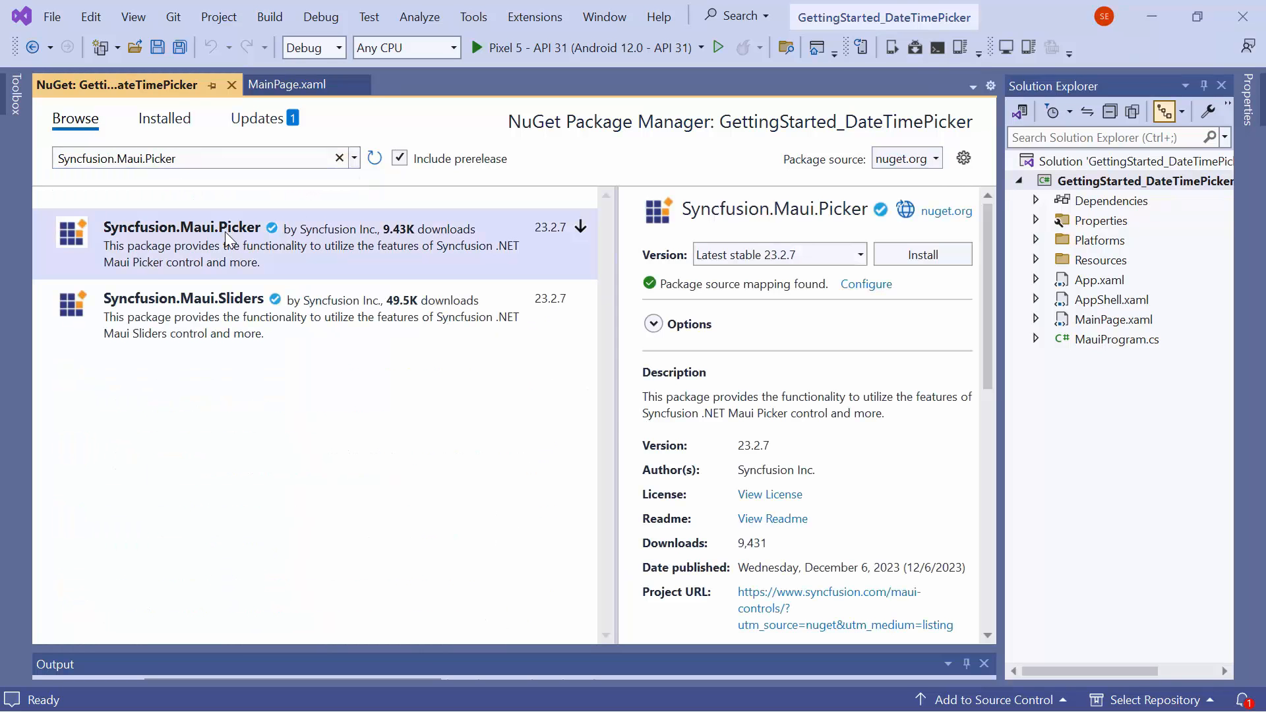
left_click(922, 255)
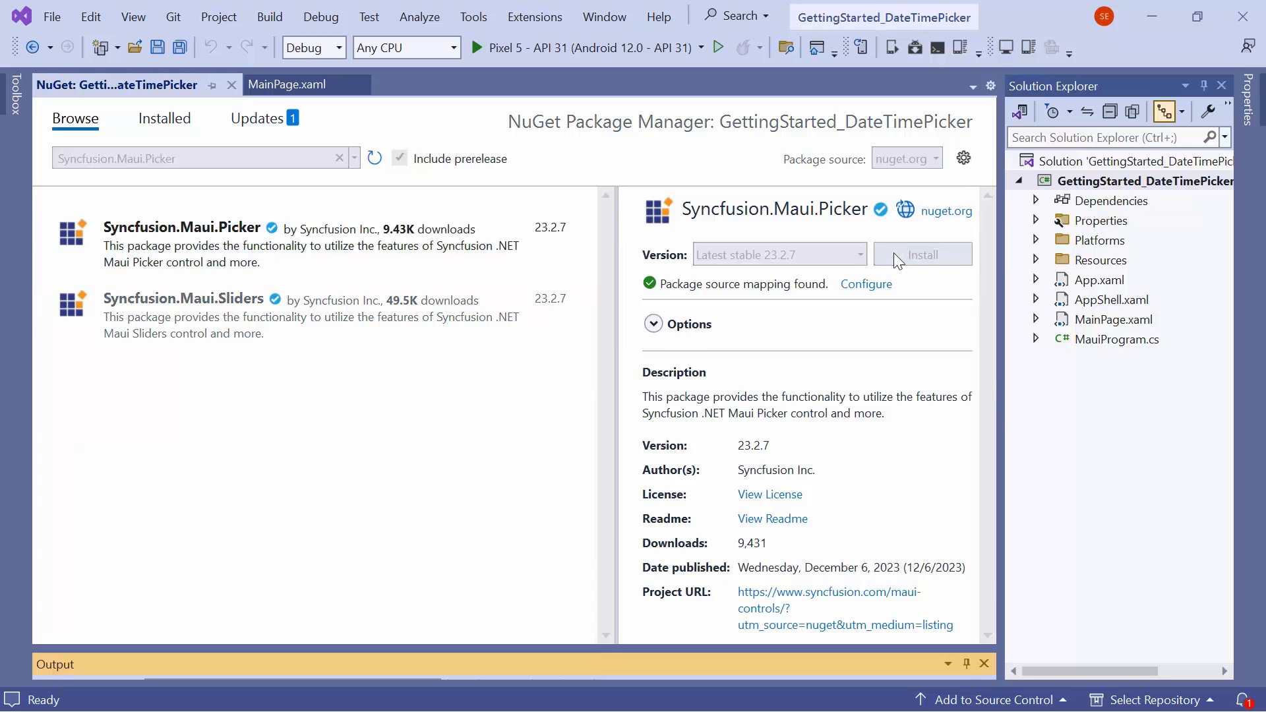
left_click(922, 254)
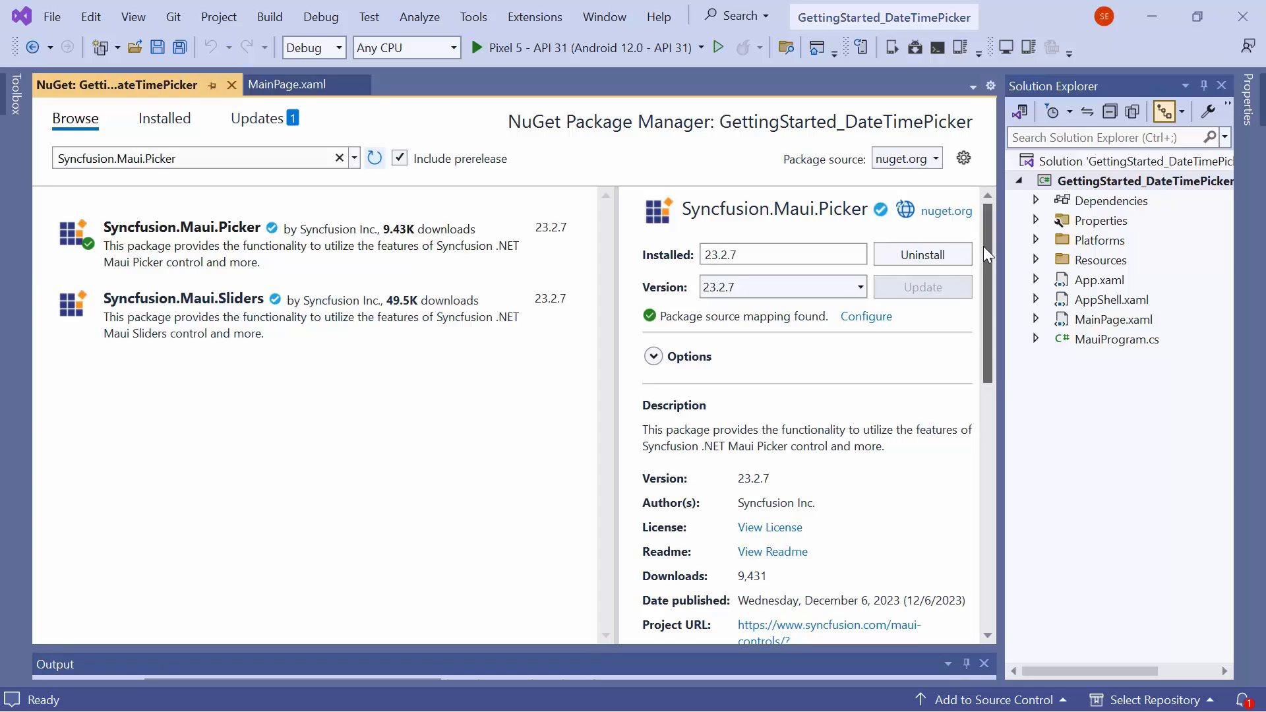
mouse_move(1059, 302)
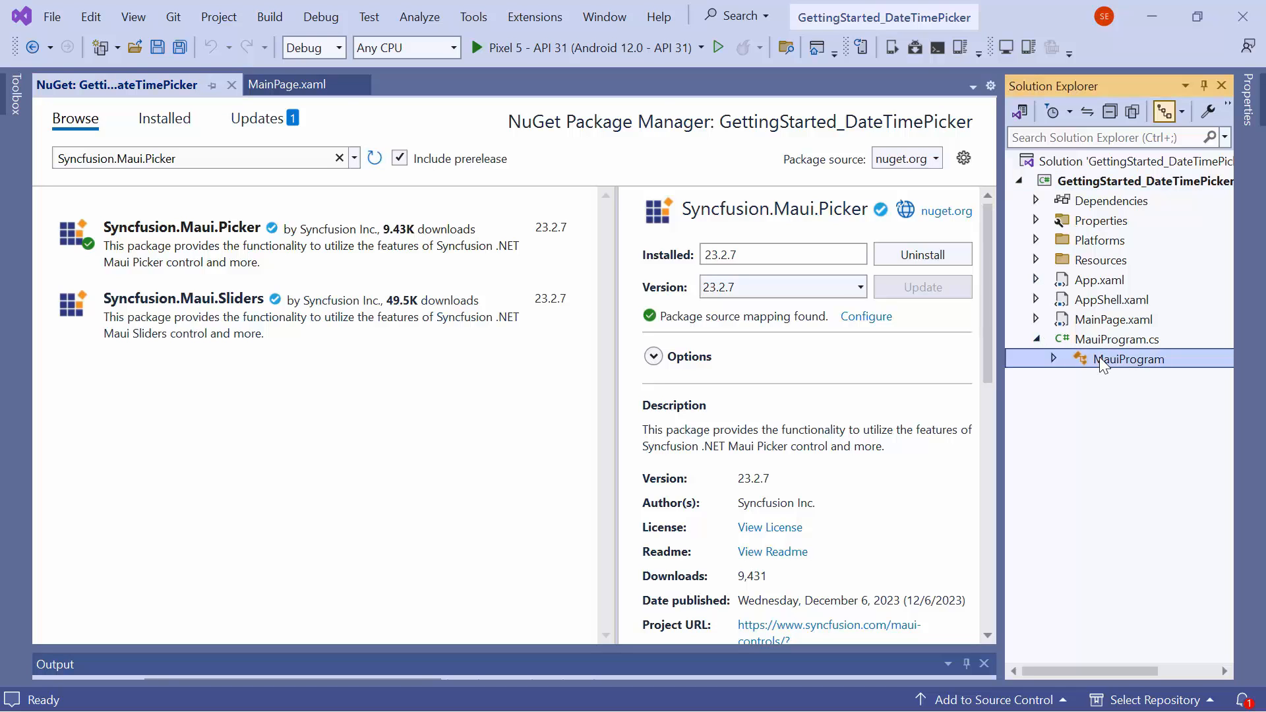
Add using Syncfusion.Maui.Core.Hosting and .ConfigureSyncfusionCore() to MauiProgram.cs.
double_click(1128, 359)
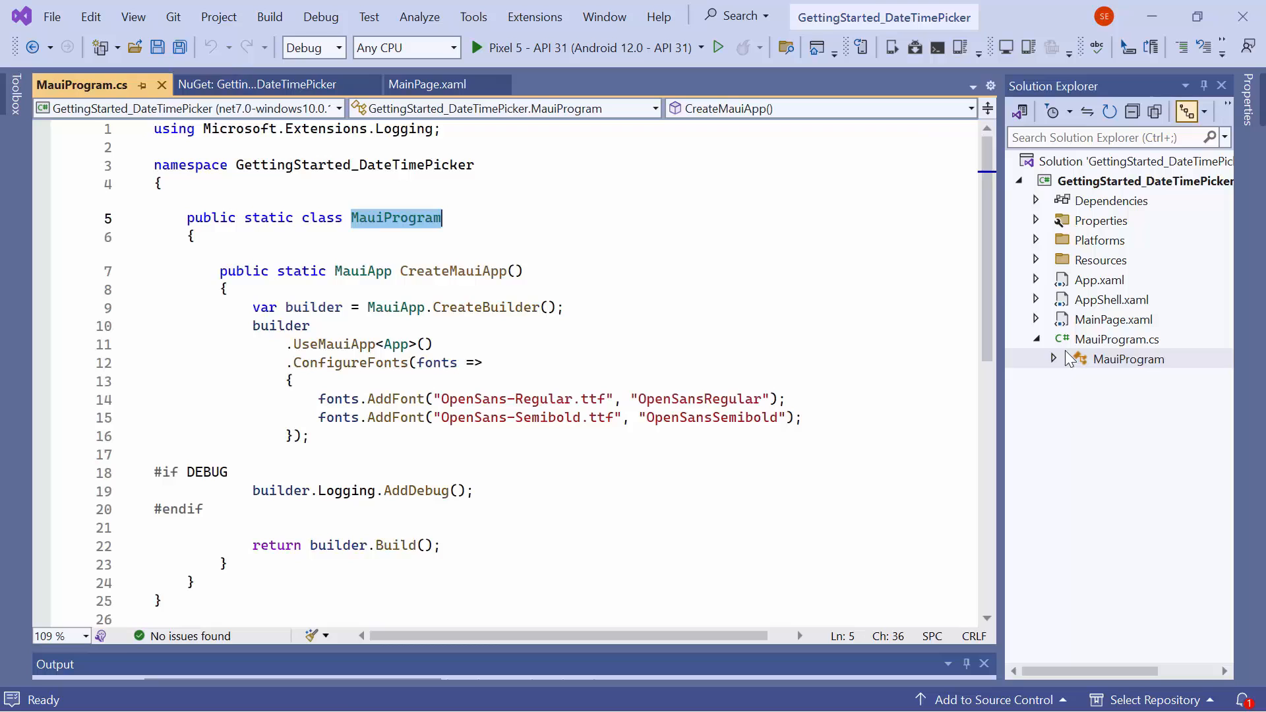
type("using")
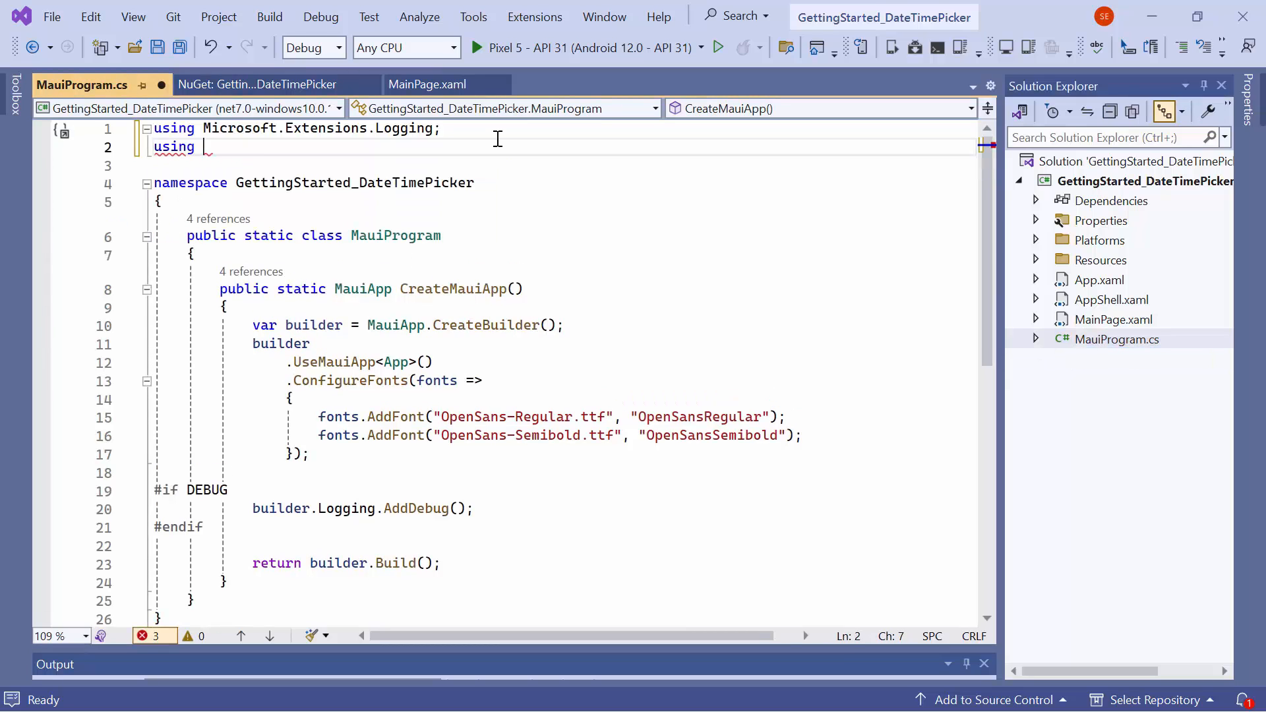
type("Syncfusion.Maui.co")
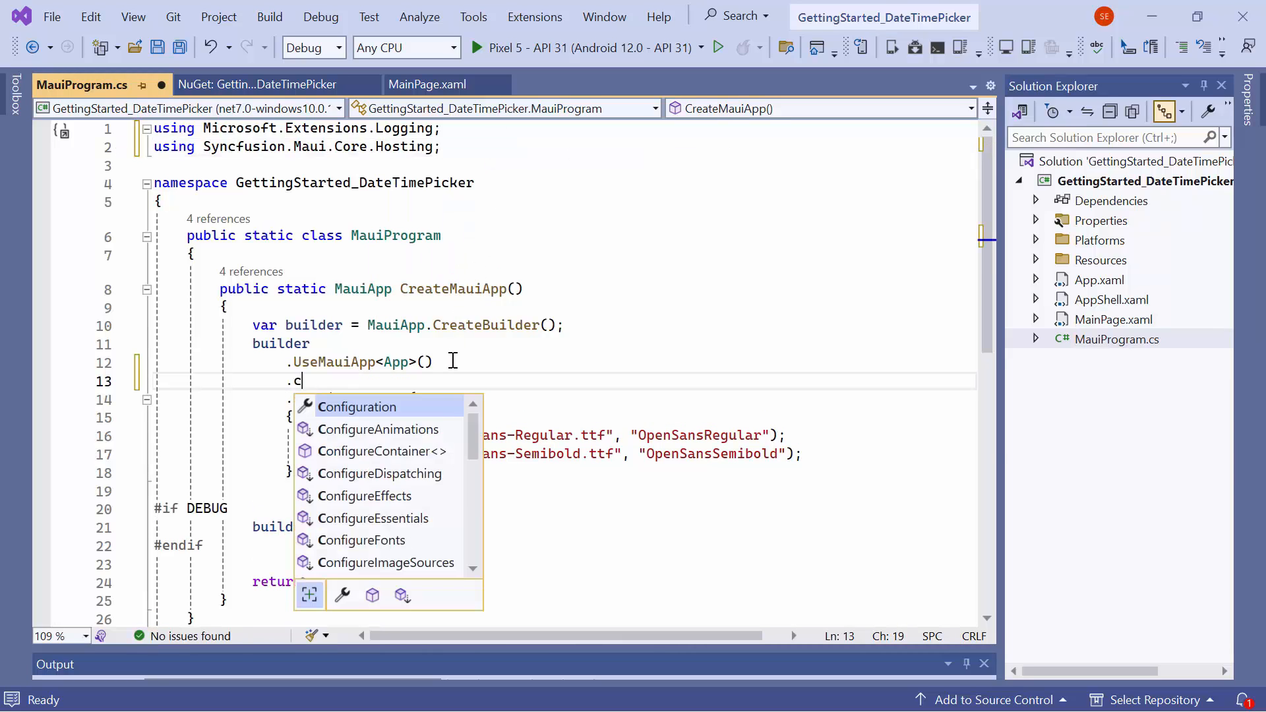
type("onfigureSy")
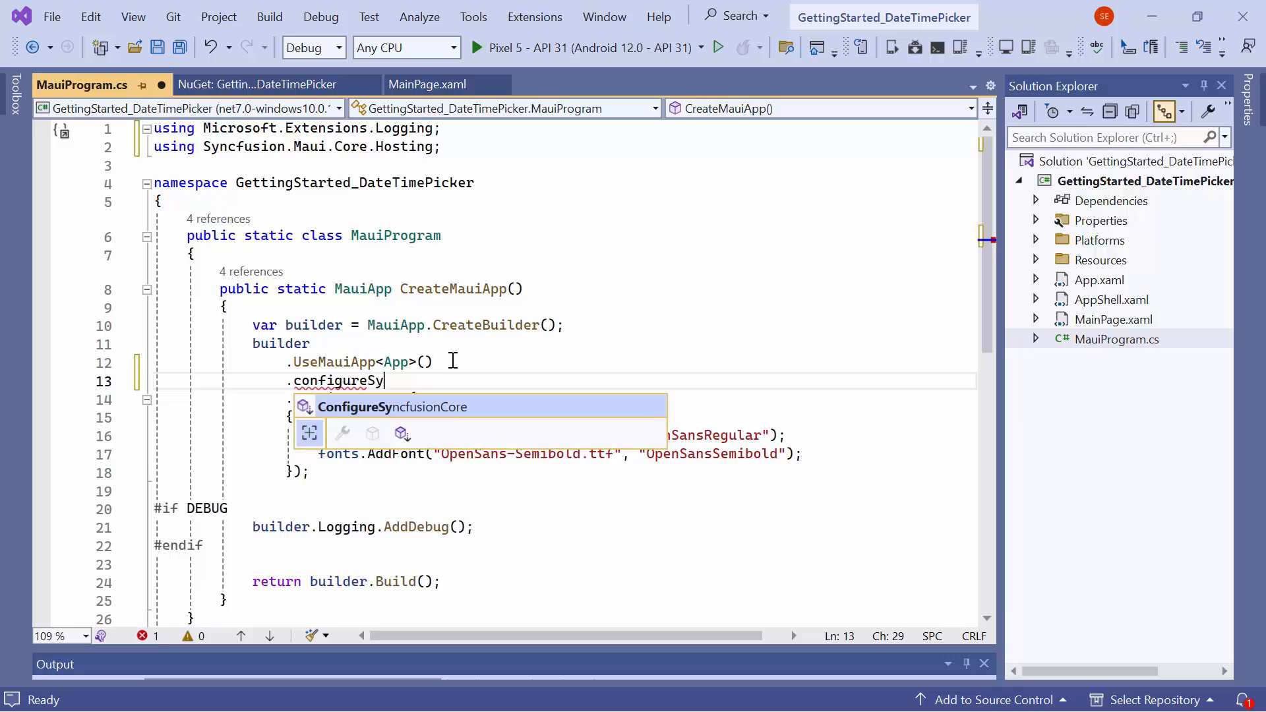
key("Tab")
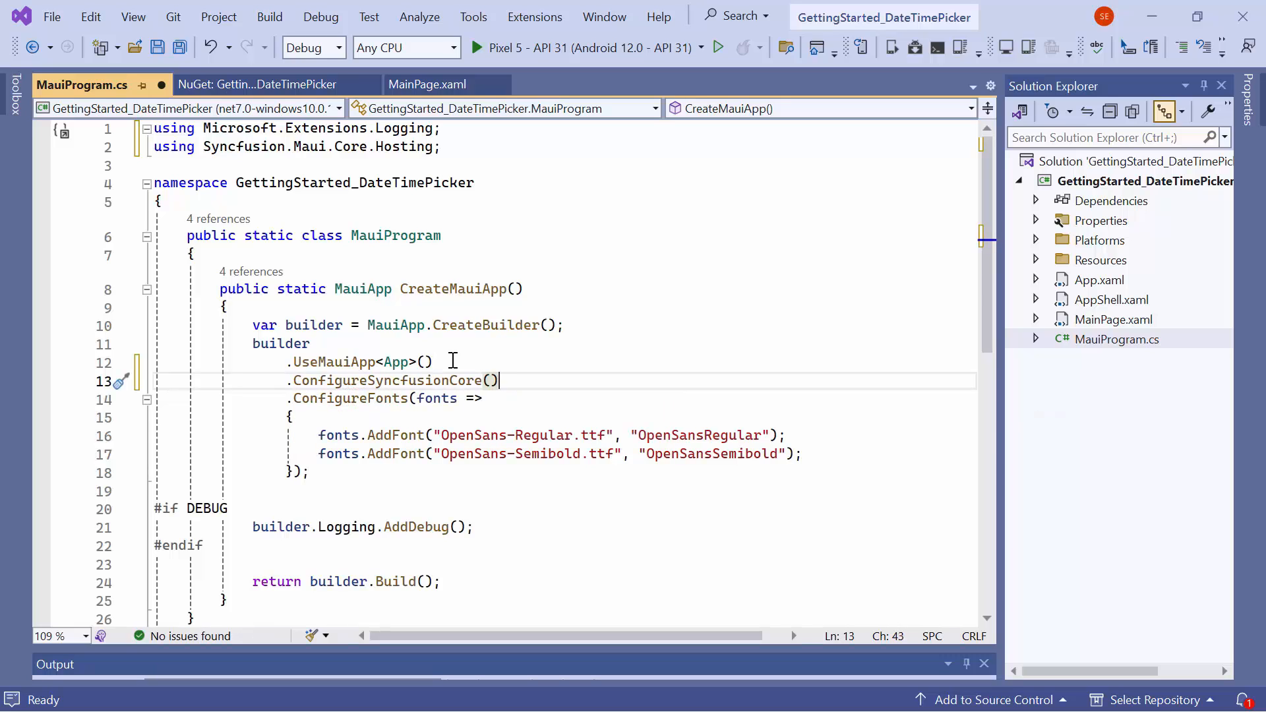
mouse_move(626, 359)
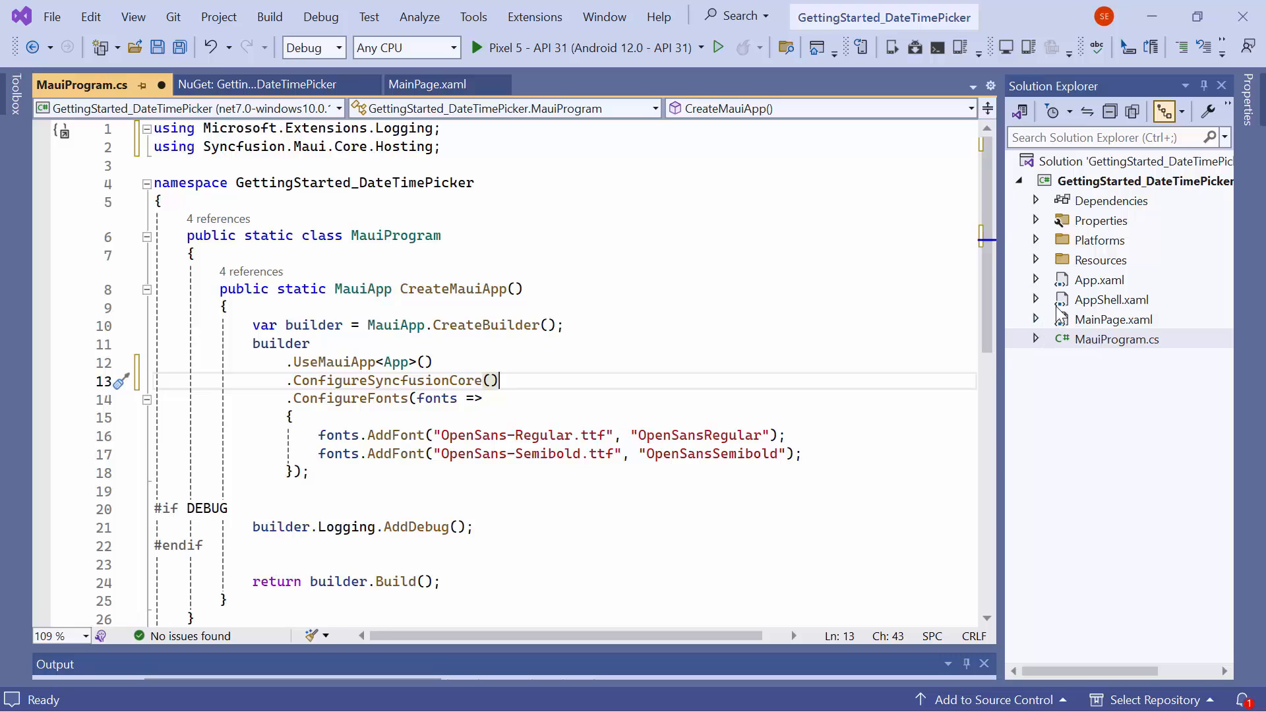
Open App.xaml.cs and begin typing a Syncfusion line in the App constructor.
left_click(1035, 280)
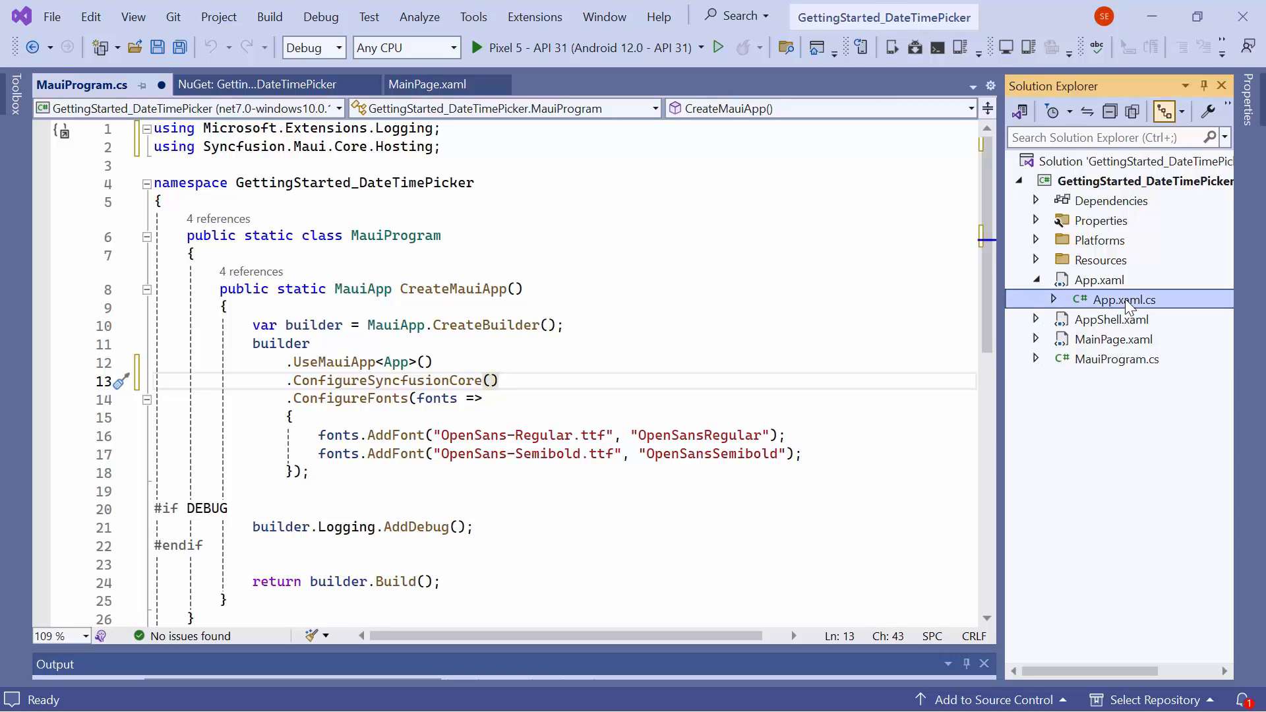
double_click(1123, 300)
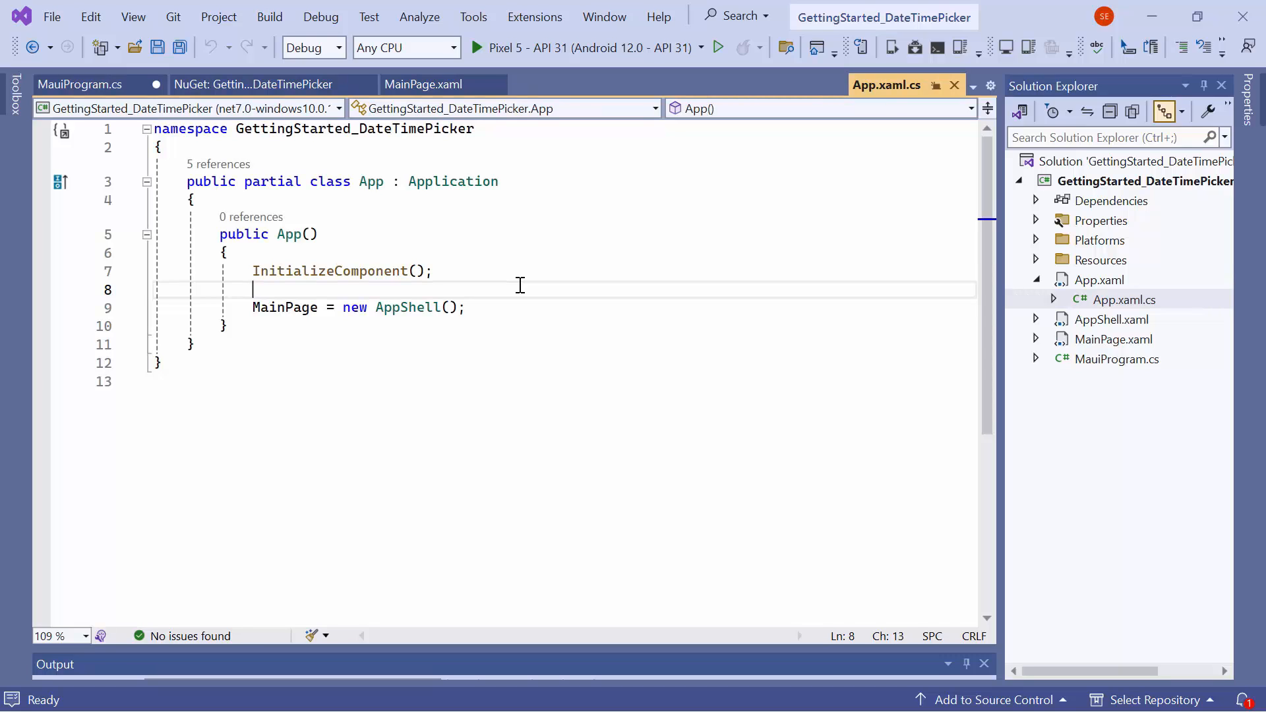
type("Syncfusion.li")
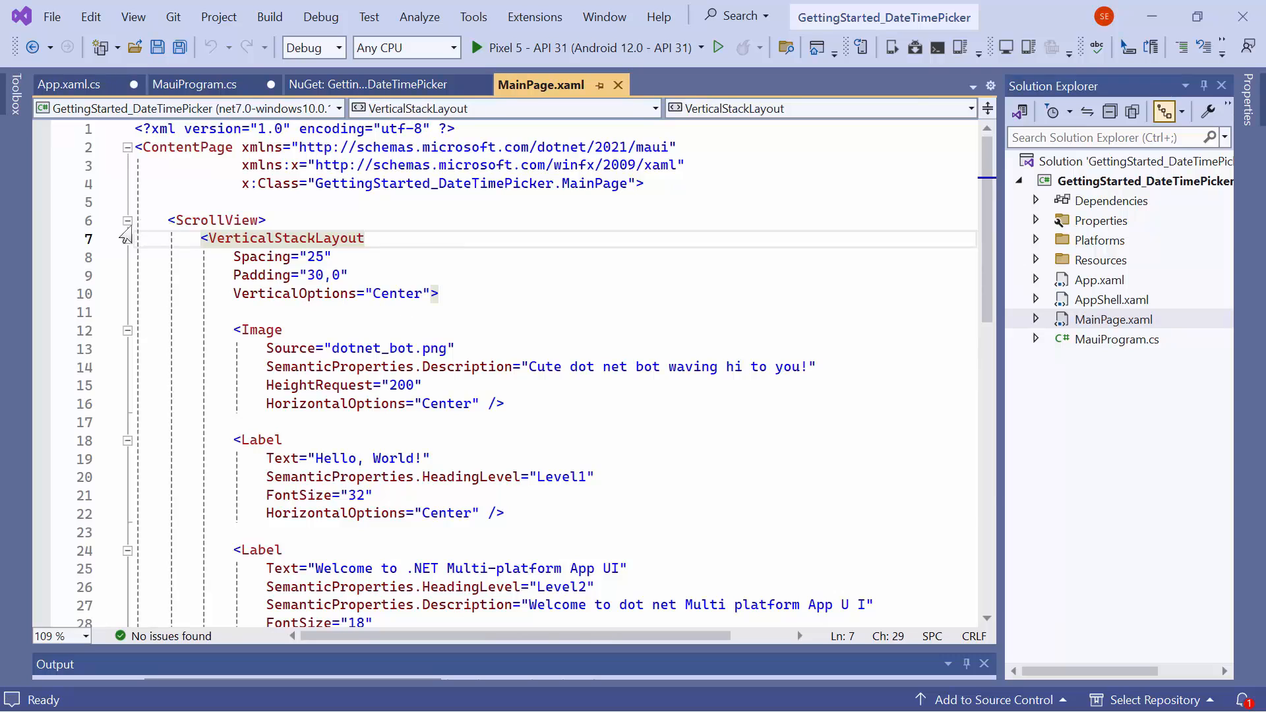
Replace MainPage's default content with the picker xmlns and an SfDateTimePicker element.
left_click(126, 220)
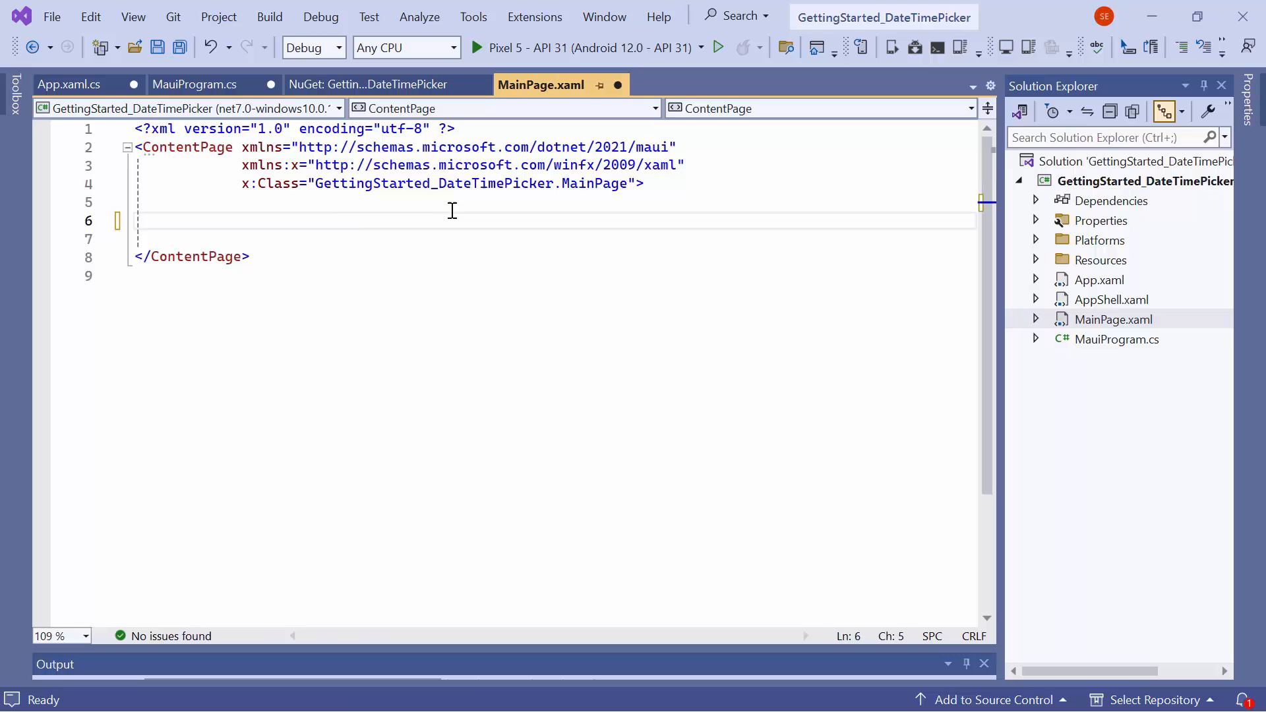
type("xml")
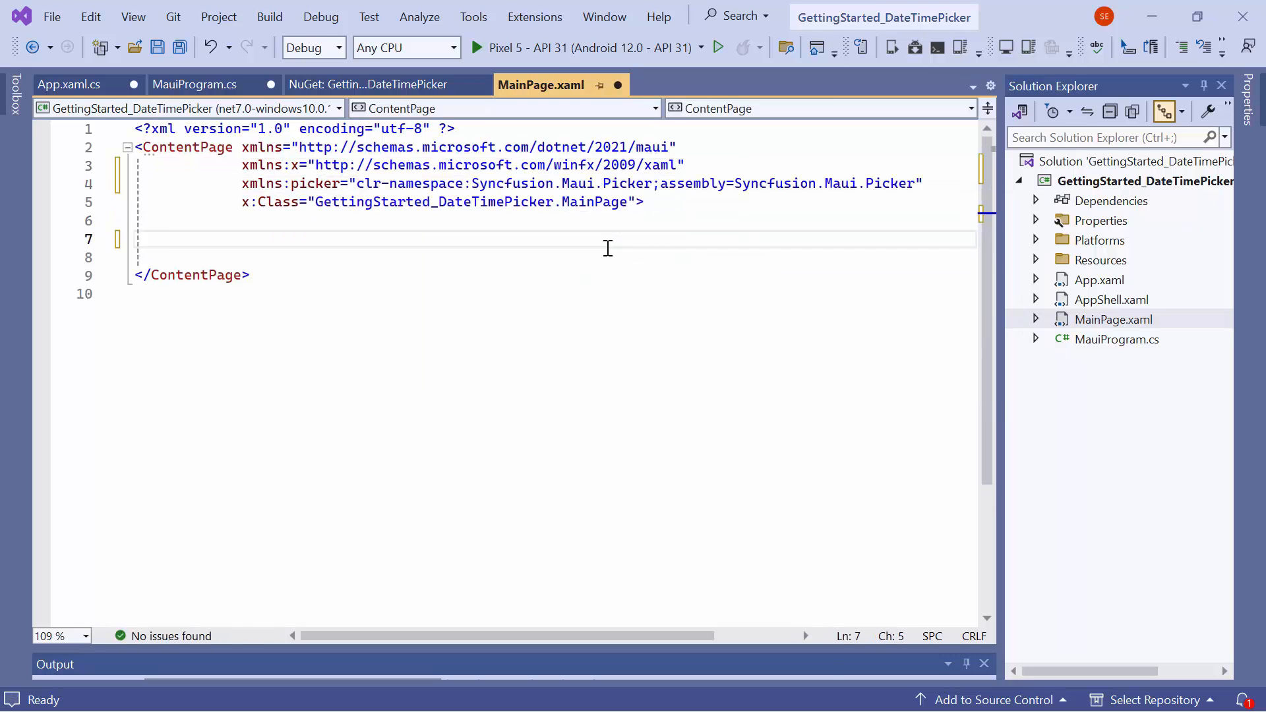
type("<picker:SfDateTimePicker")
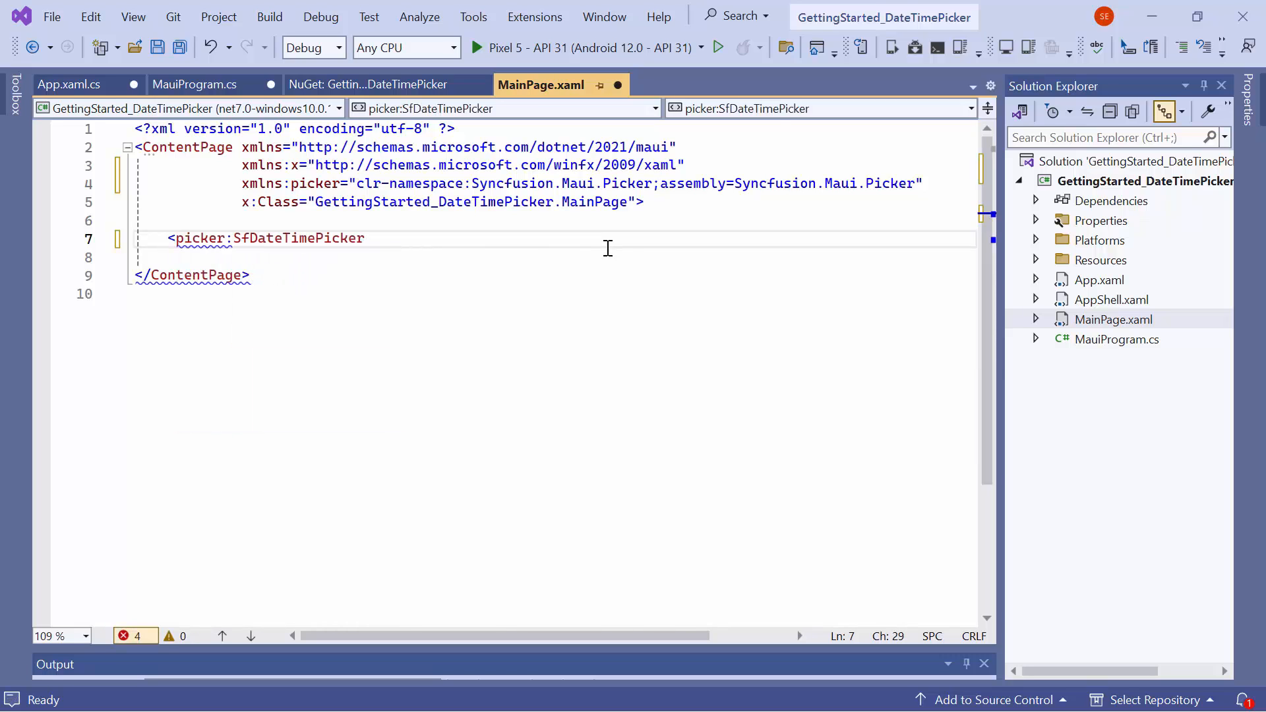
type("></picker:SfDateTimePicker>")
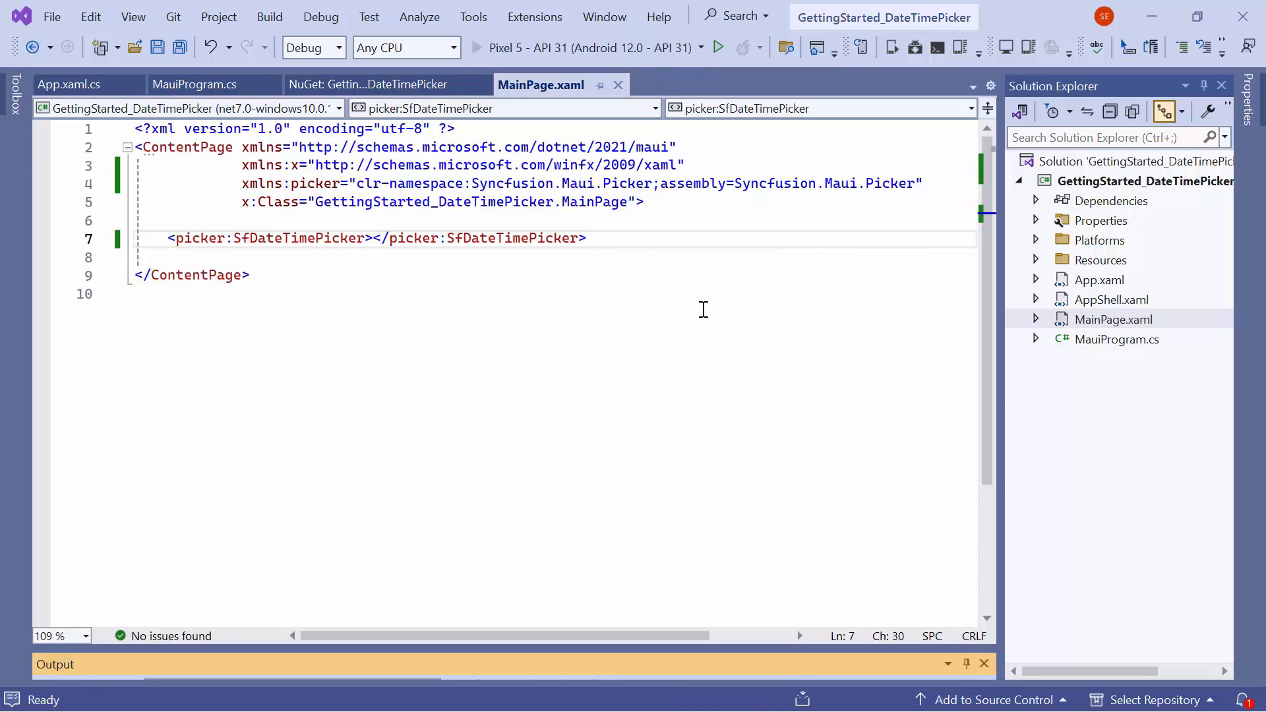
Run the app, scroll the full-screen picker columns, then close the preview.
left_click(726, 47)
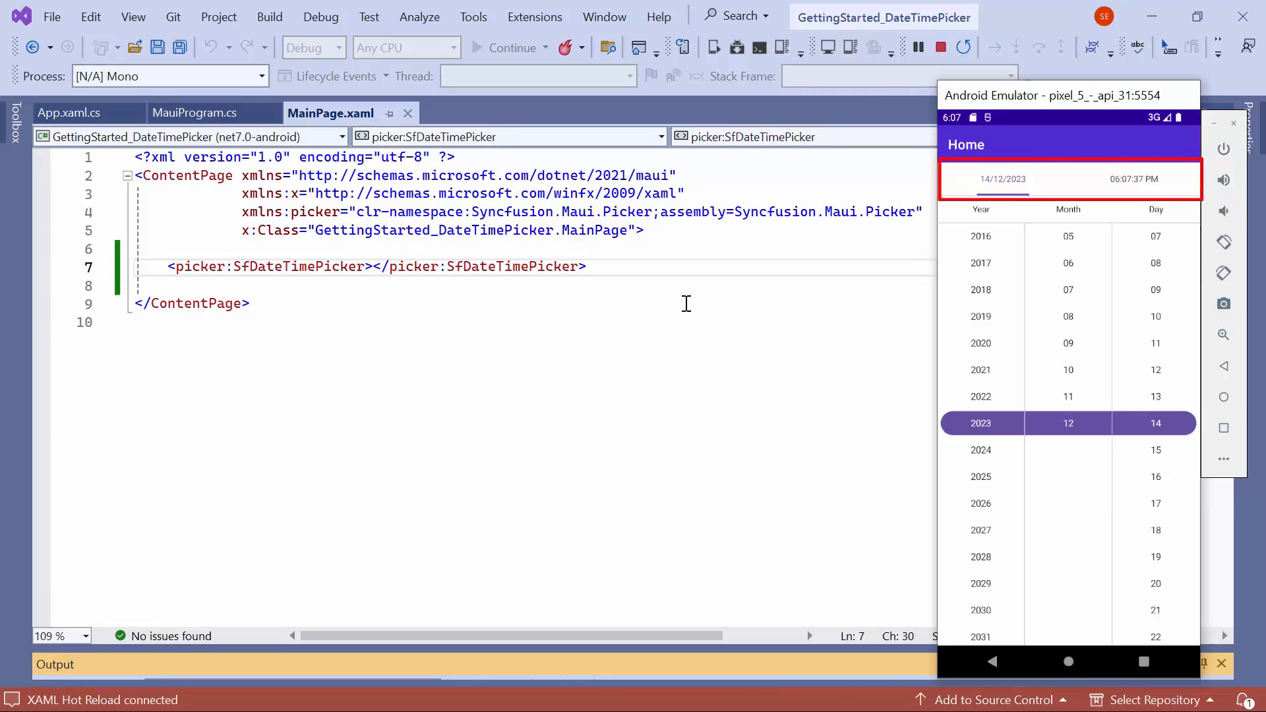
scroll("down", 3)
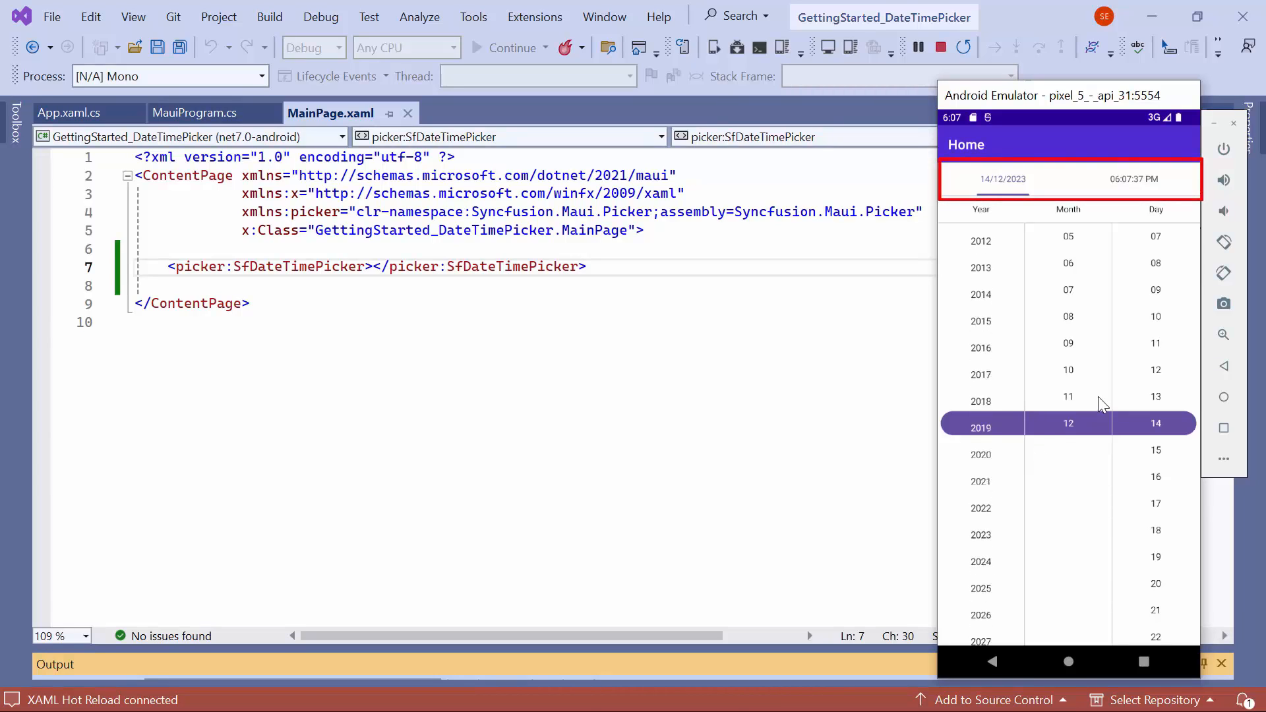
left_click(1137, 179)
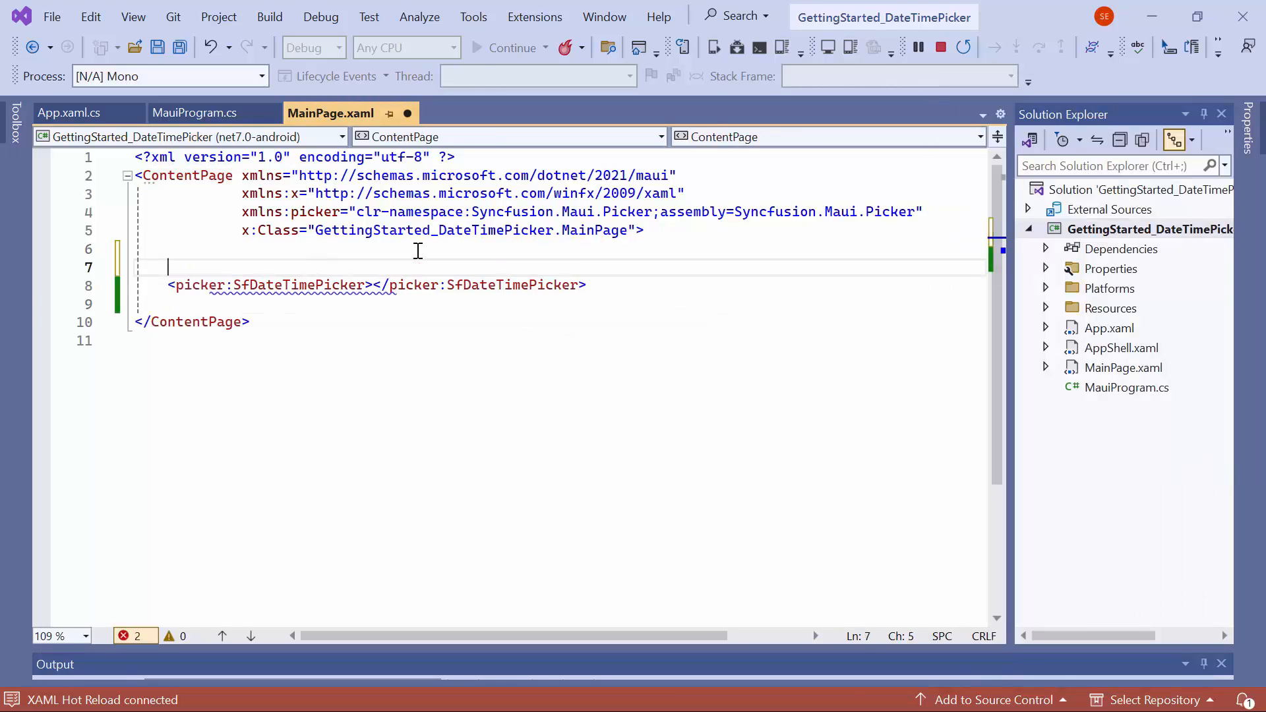
Wrap the SfDateTimePicker in a Border with HeightRequest 400 and WidthRequest 350.
type("<bo")
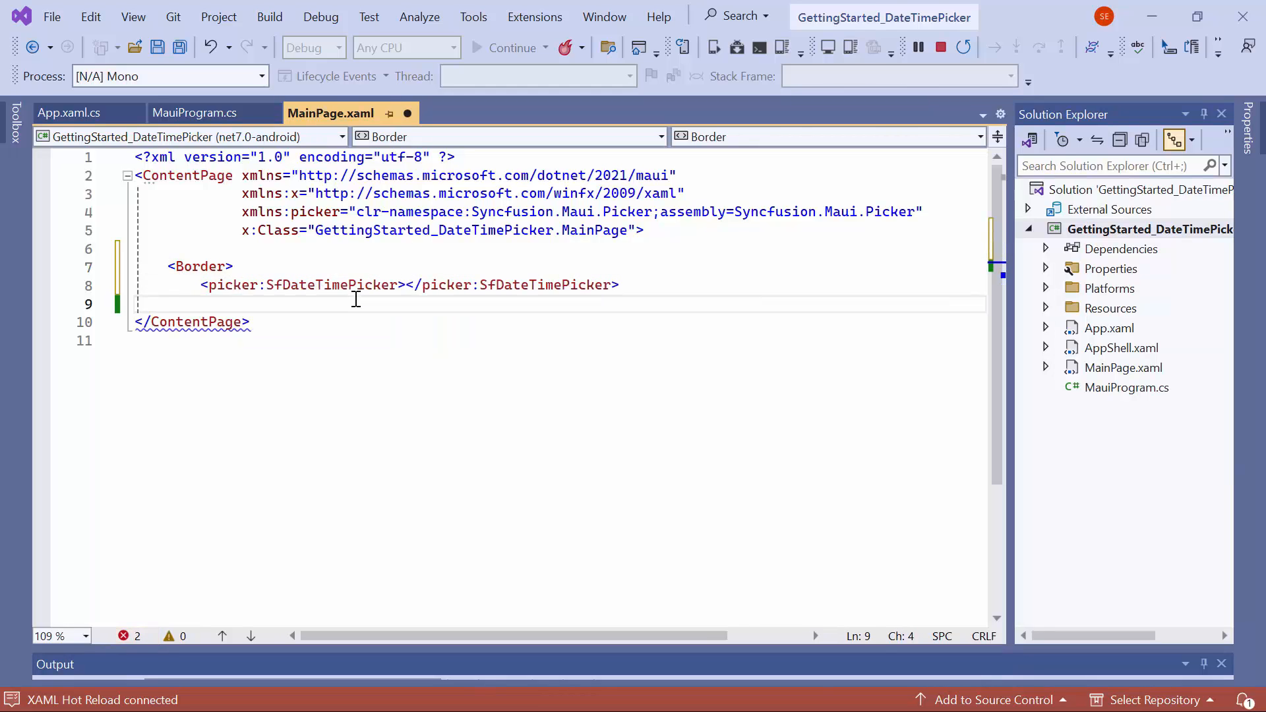
type("</Border>")
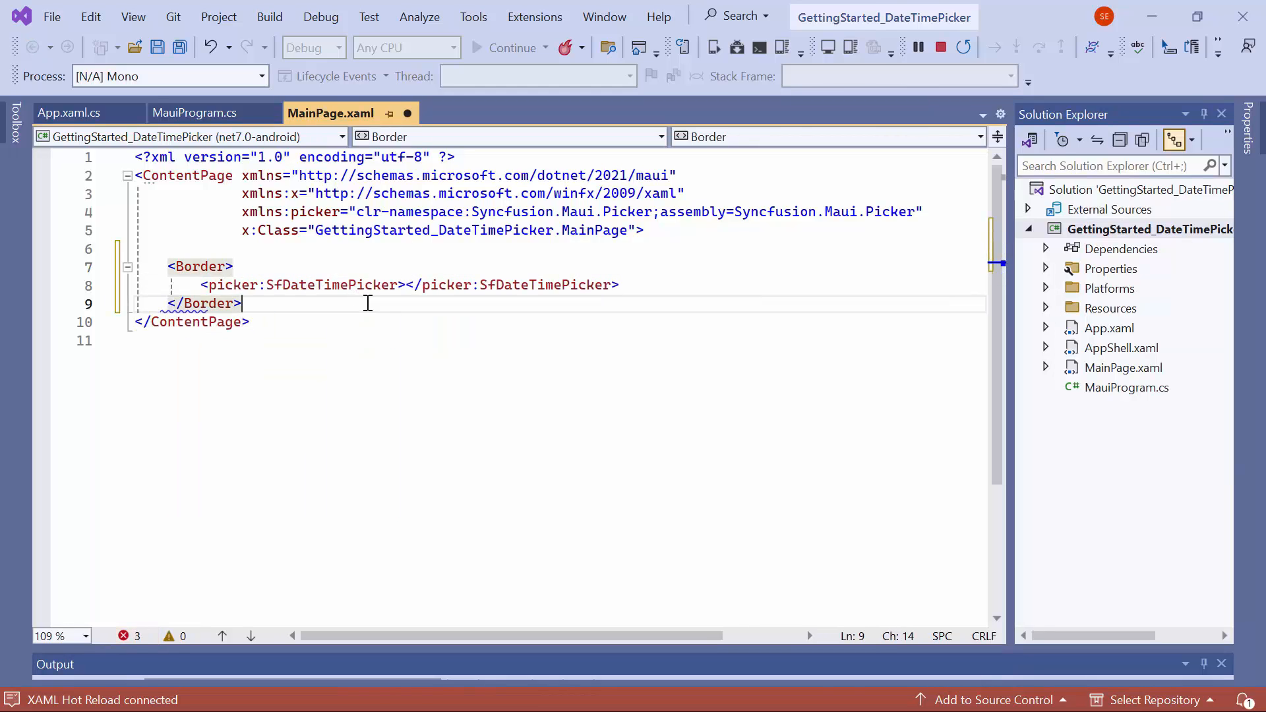
type("HeightRequest=\"40\"")
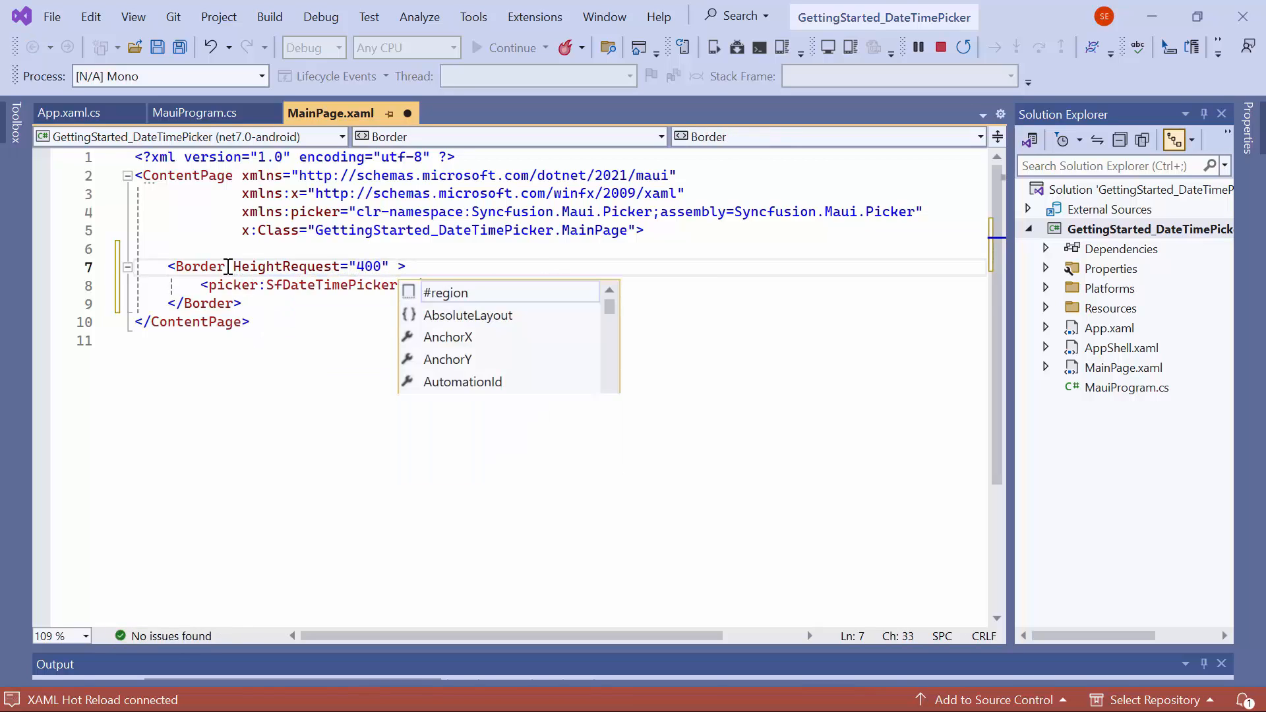
type("WidthRequest=\"350\"")
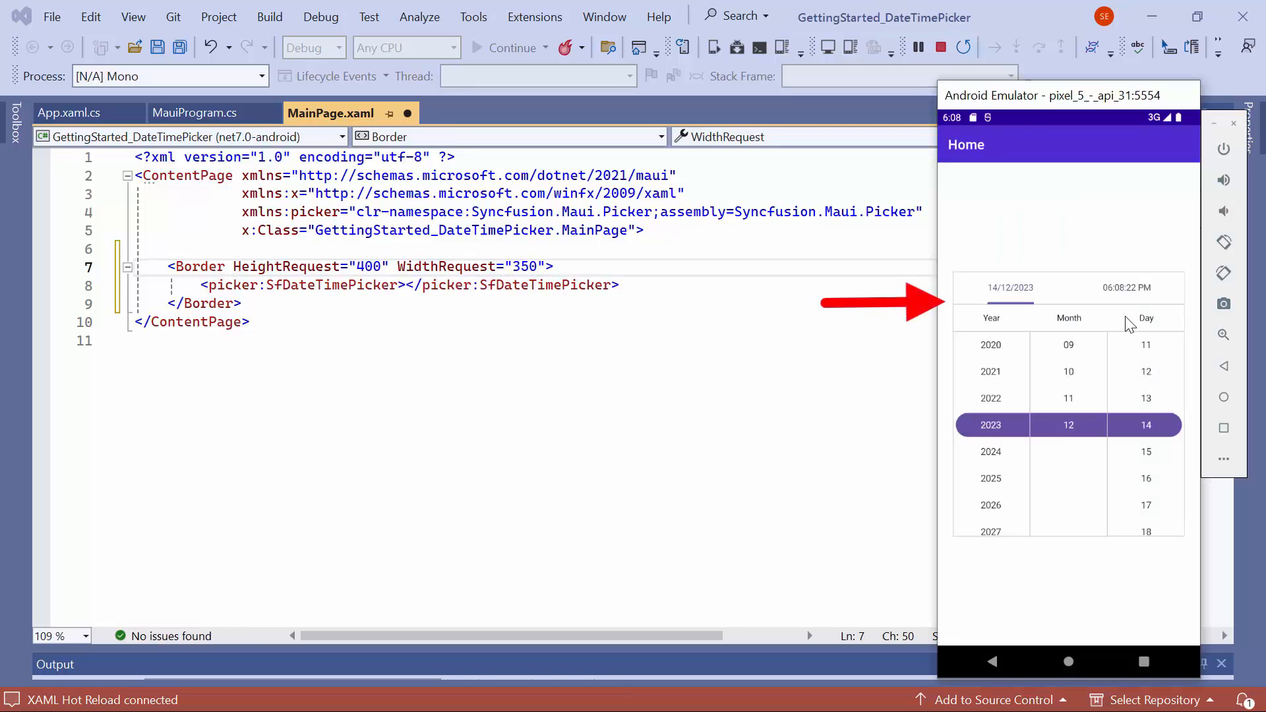
left_click(1125, 288)
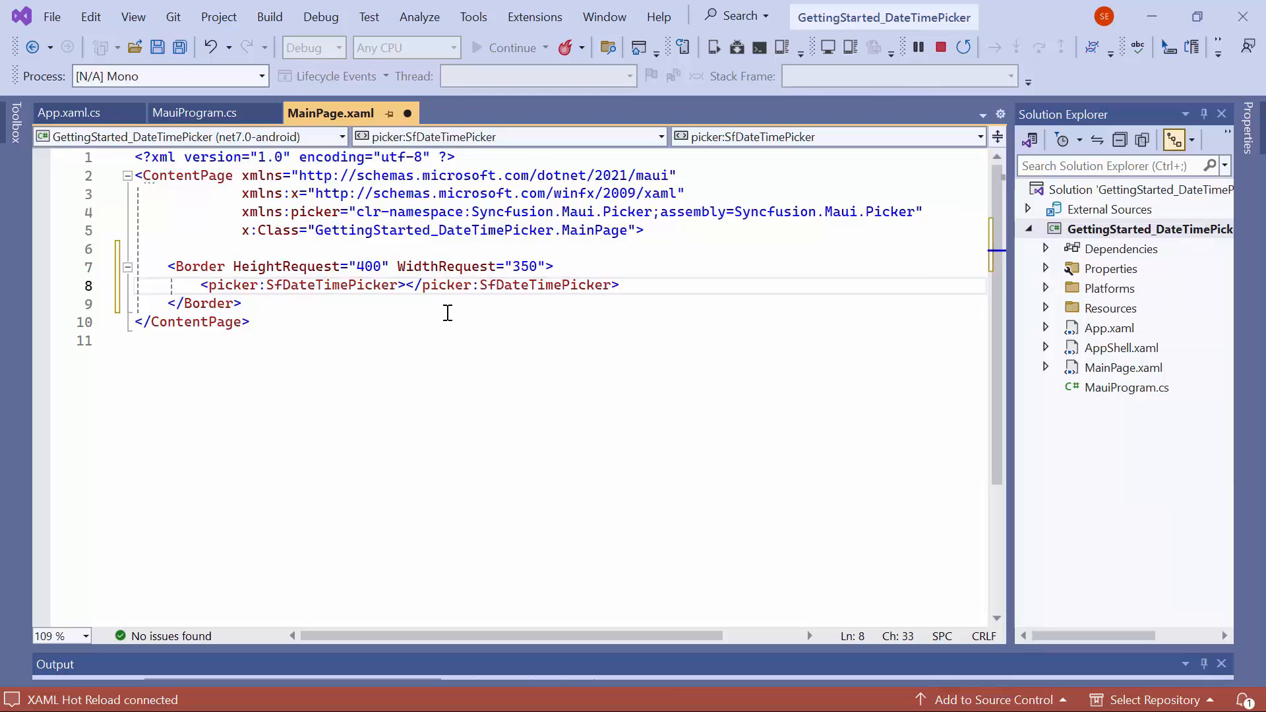
Add SelectedDate="11/12/2023 11:00:00" to the SfDateTimePicker and check the emulator.
type("SelectedDate=\"11/12/2023")
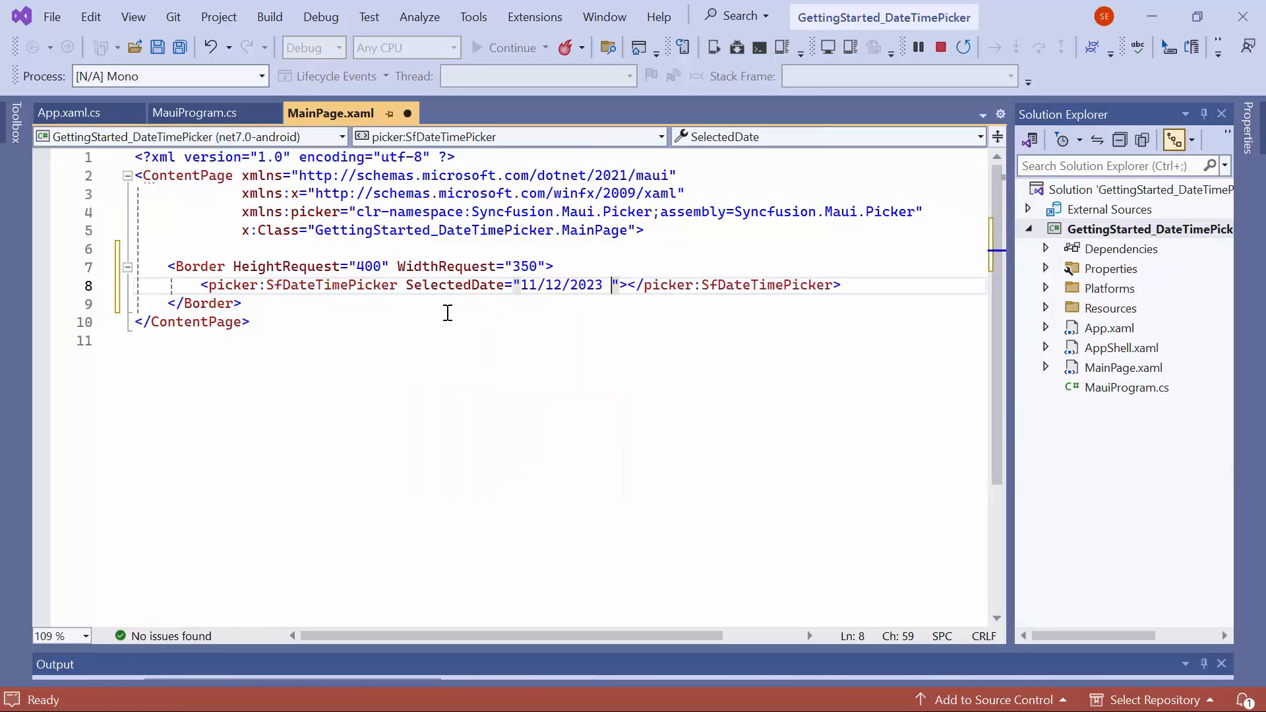
type("11:00:00")
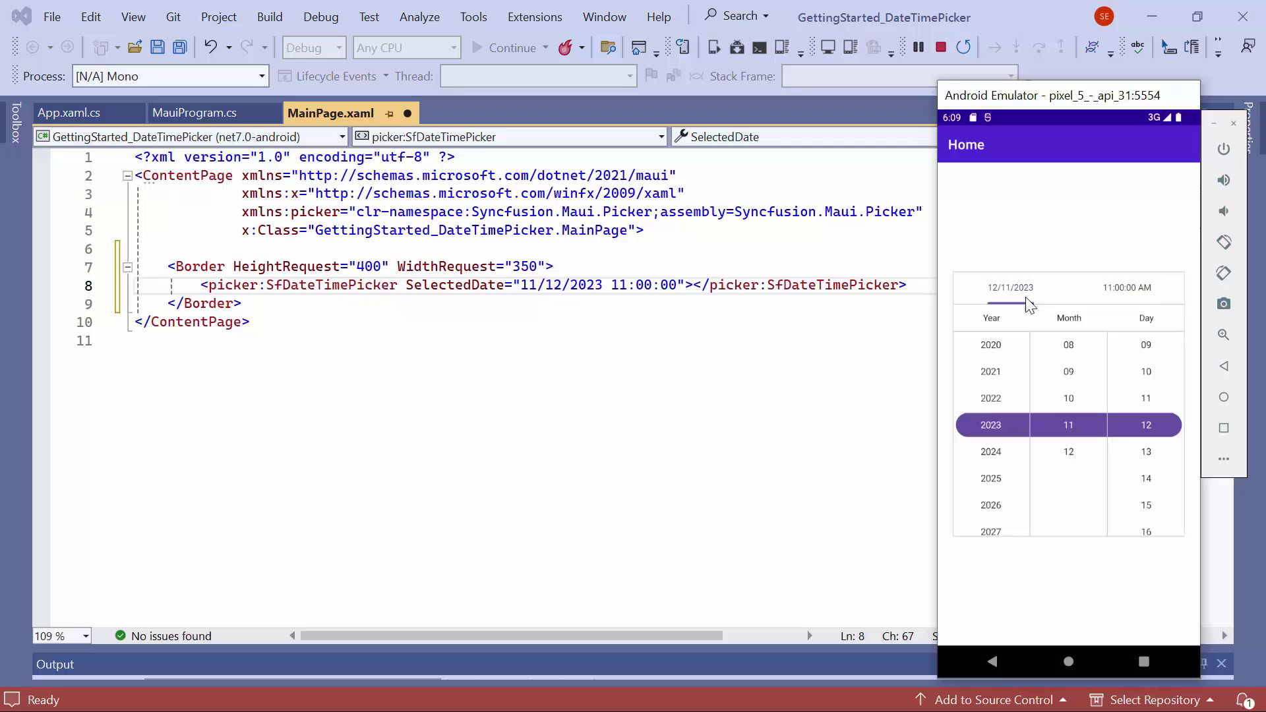
mouse_move(1102, 461)
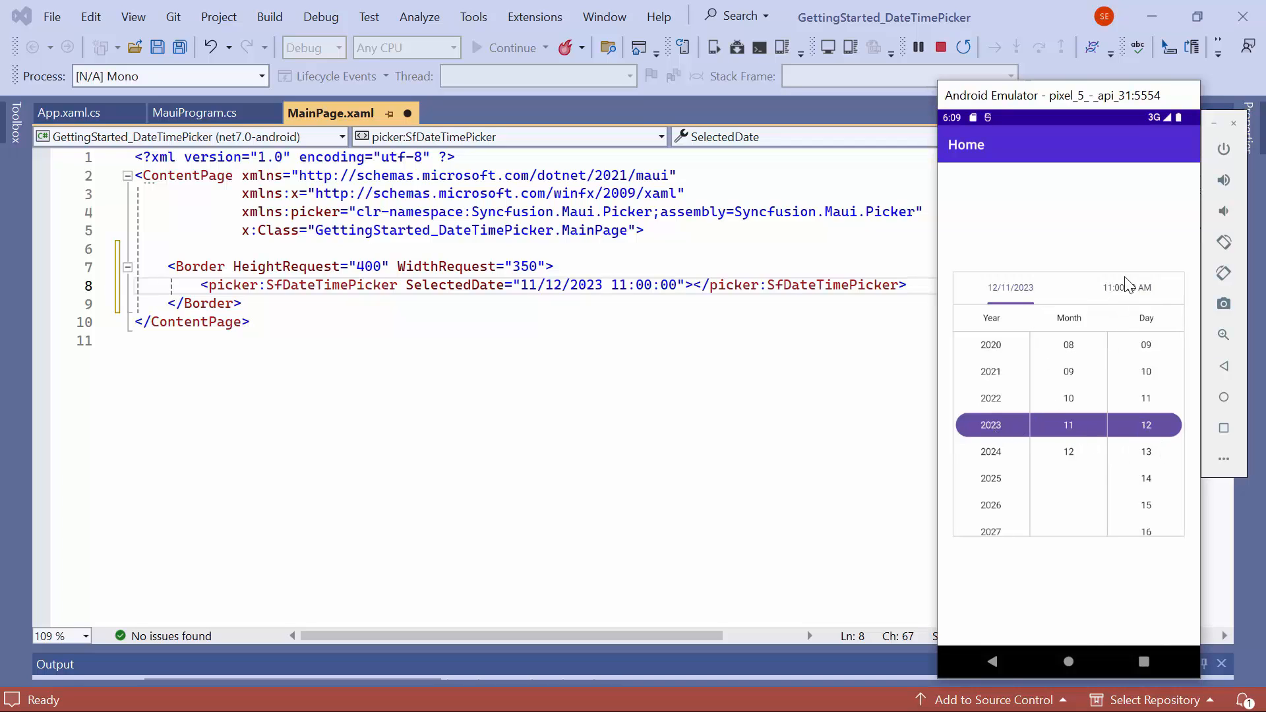
left_click(1127, 287)
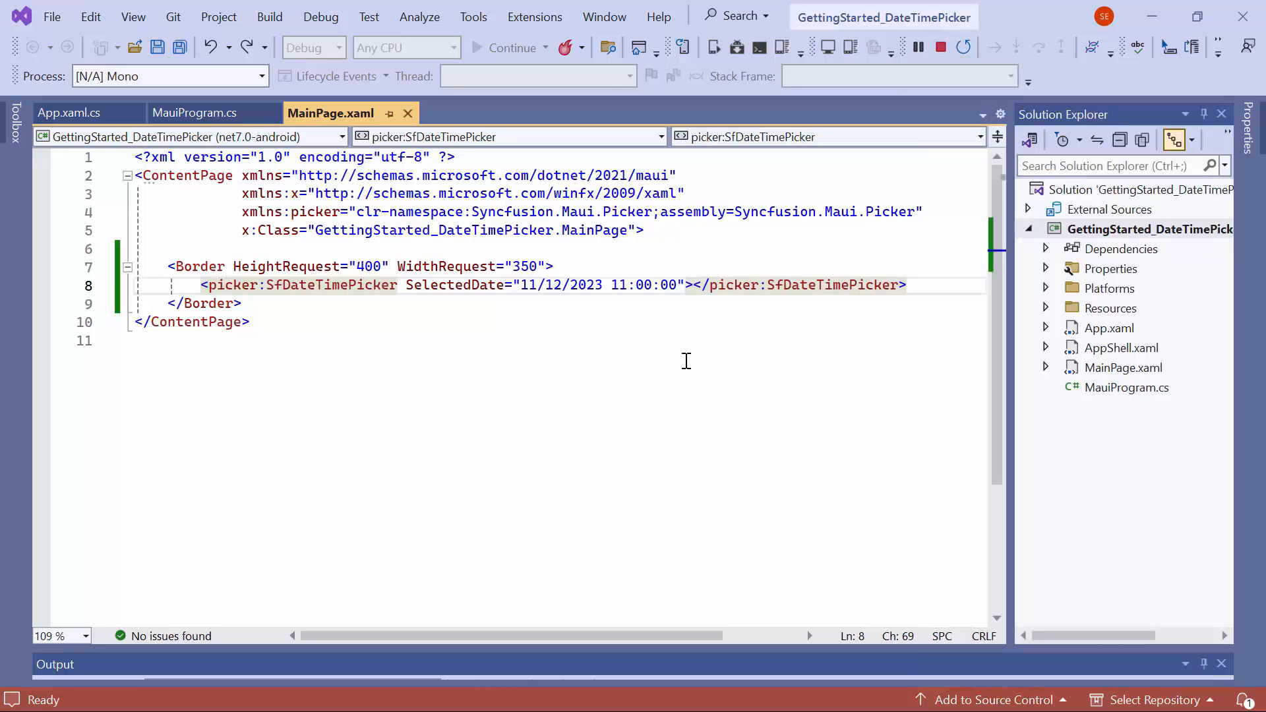
Add a SfDateTimePicker.FooterView containing a PickerFooterView with Height 40.
key("Enter")
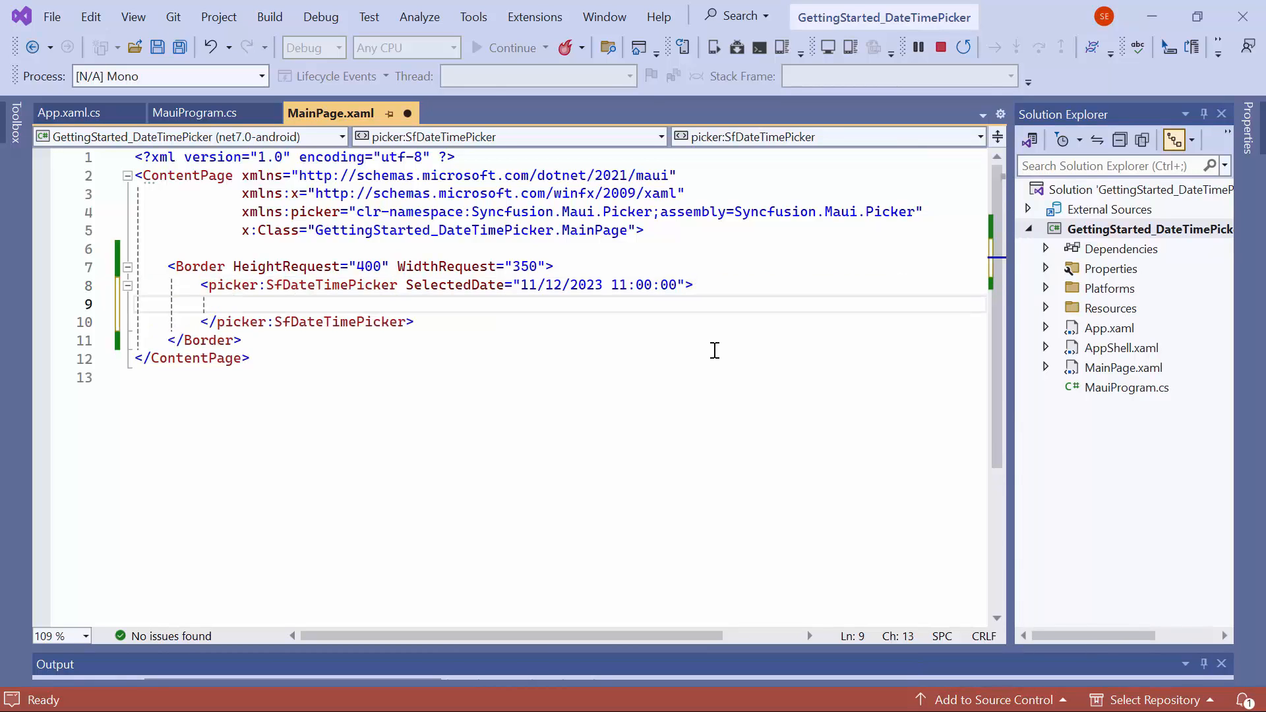
type("<picker:SfDateTimePicker.FooterView")
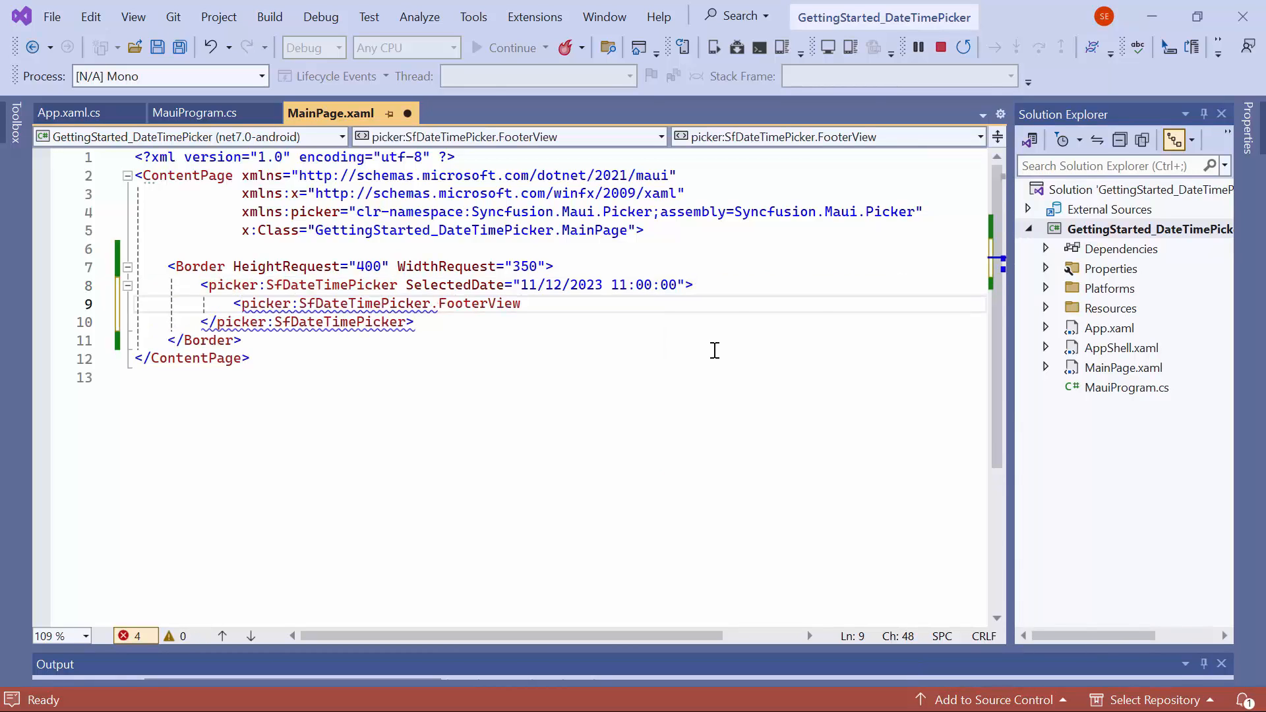
type("<")
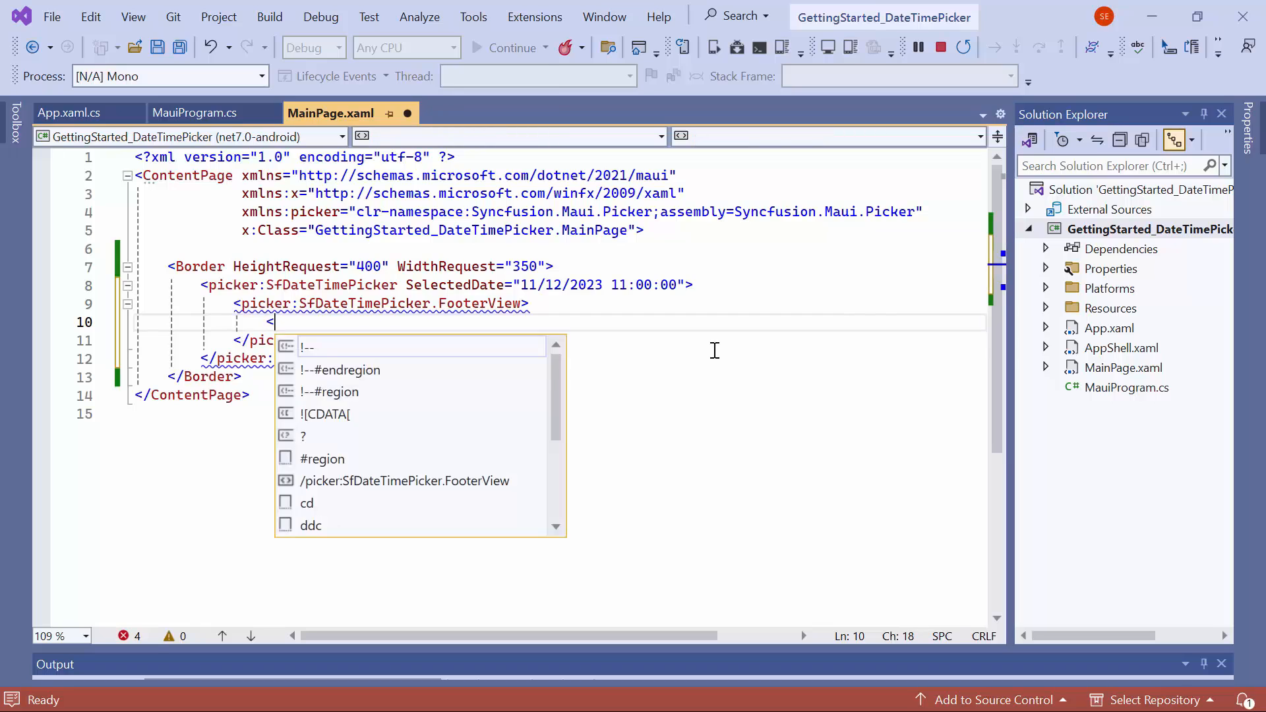
type("picker:PickerFooterView />")
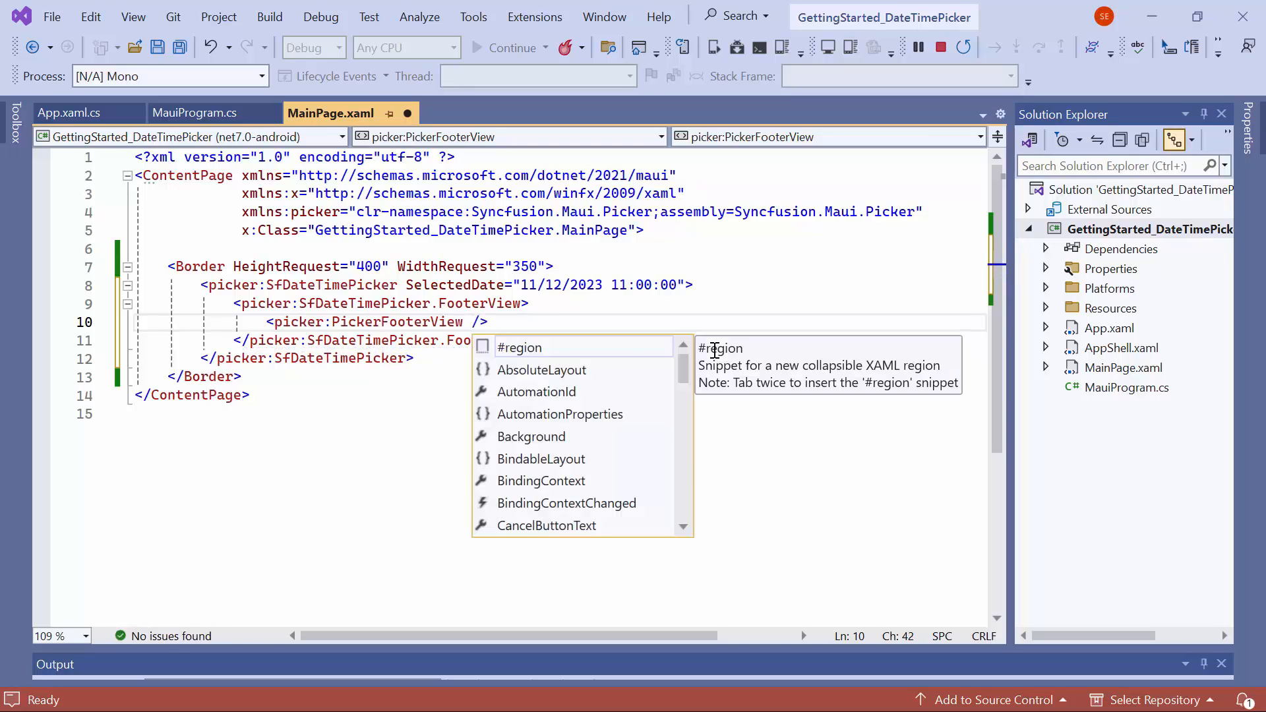
type("Height=\"\"")
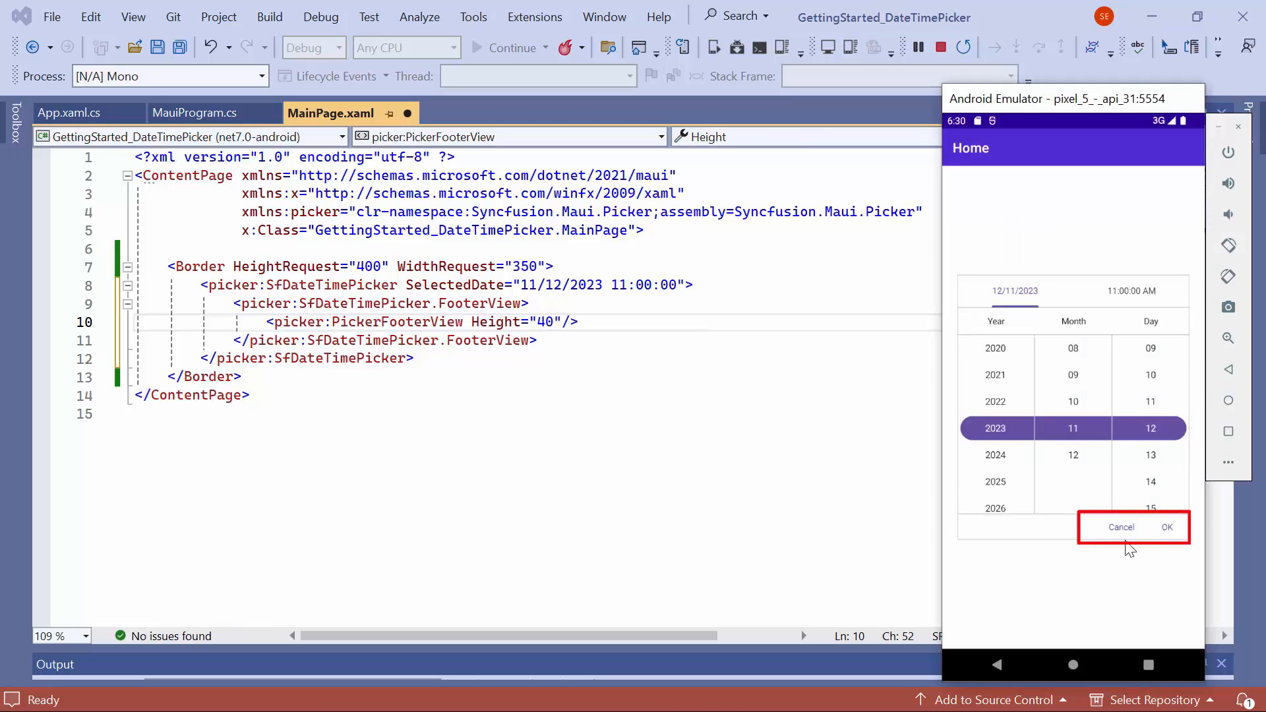
mouse_move(1180, 549)
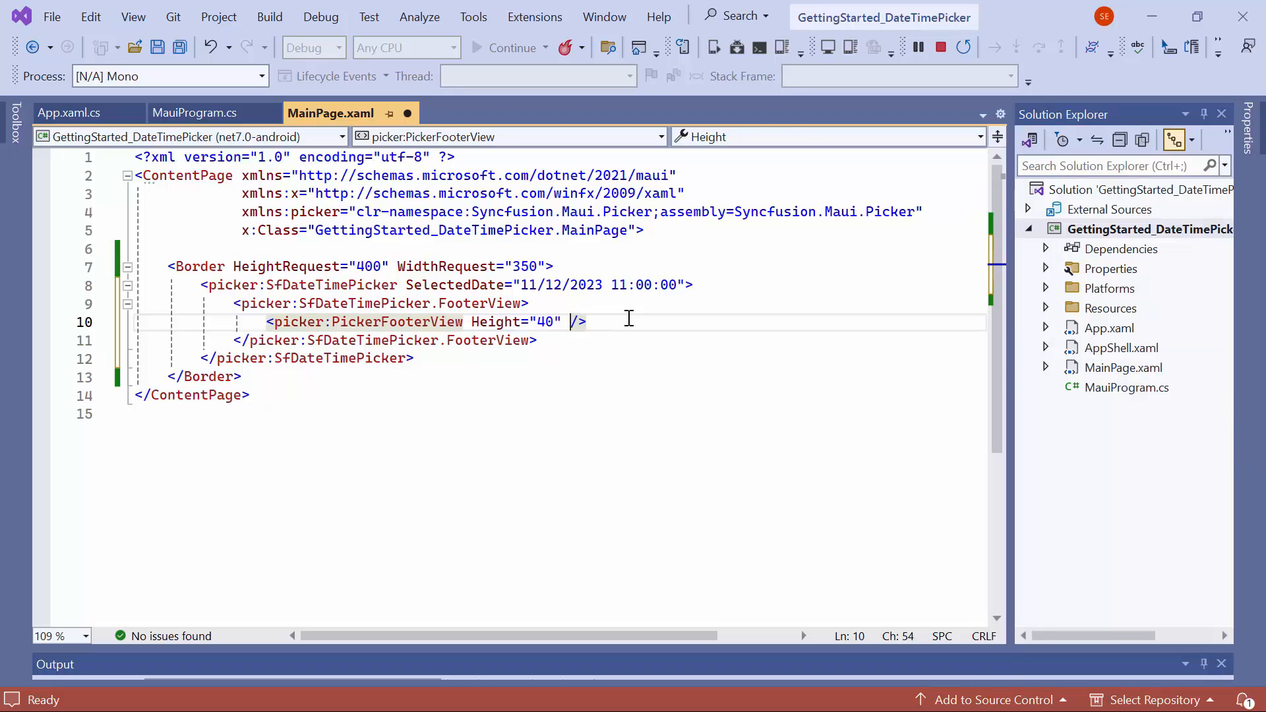
Set OkButtonText to "Yes" and CancelButtonText to "No" on the PickerFooterView.
type("OkButtonText=\"\"")
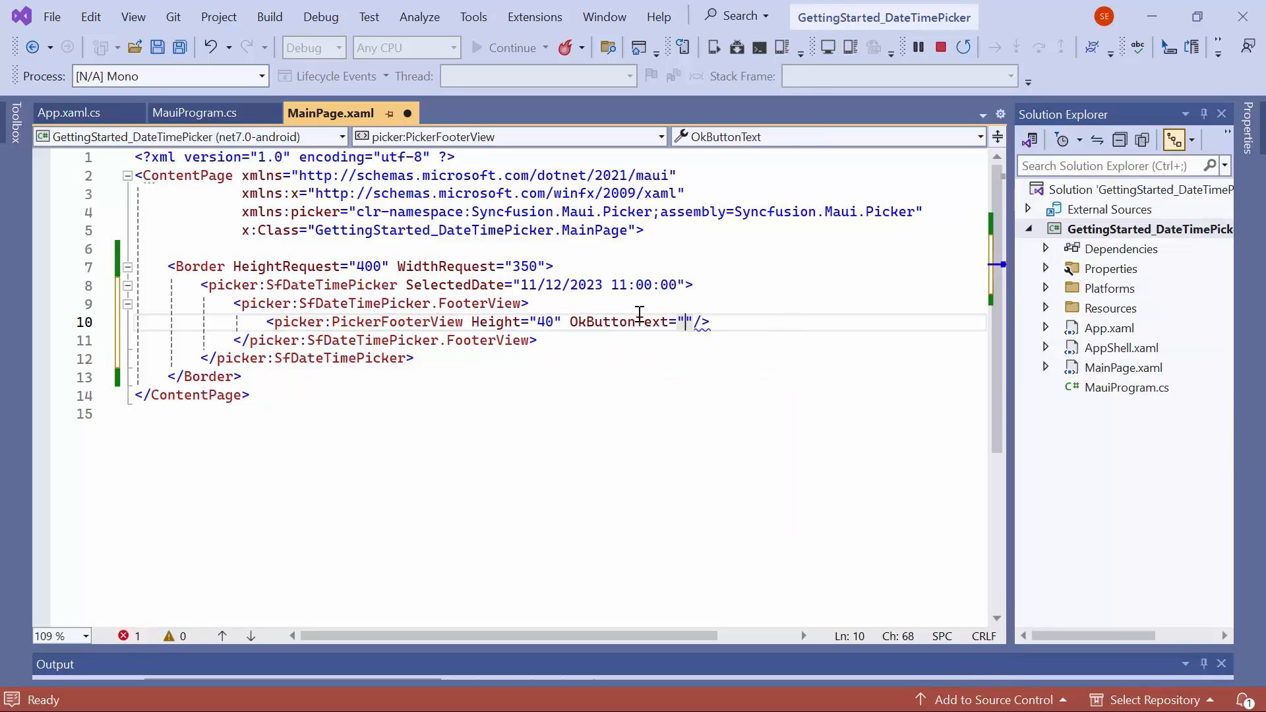
type("Yes\" Ca")
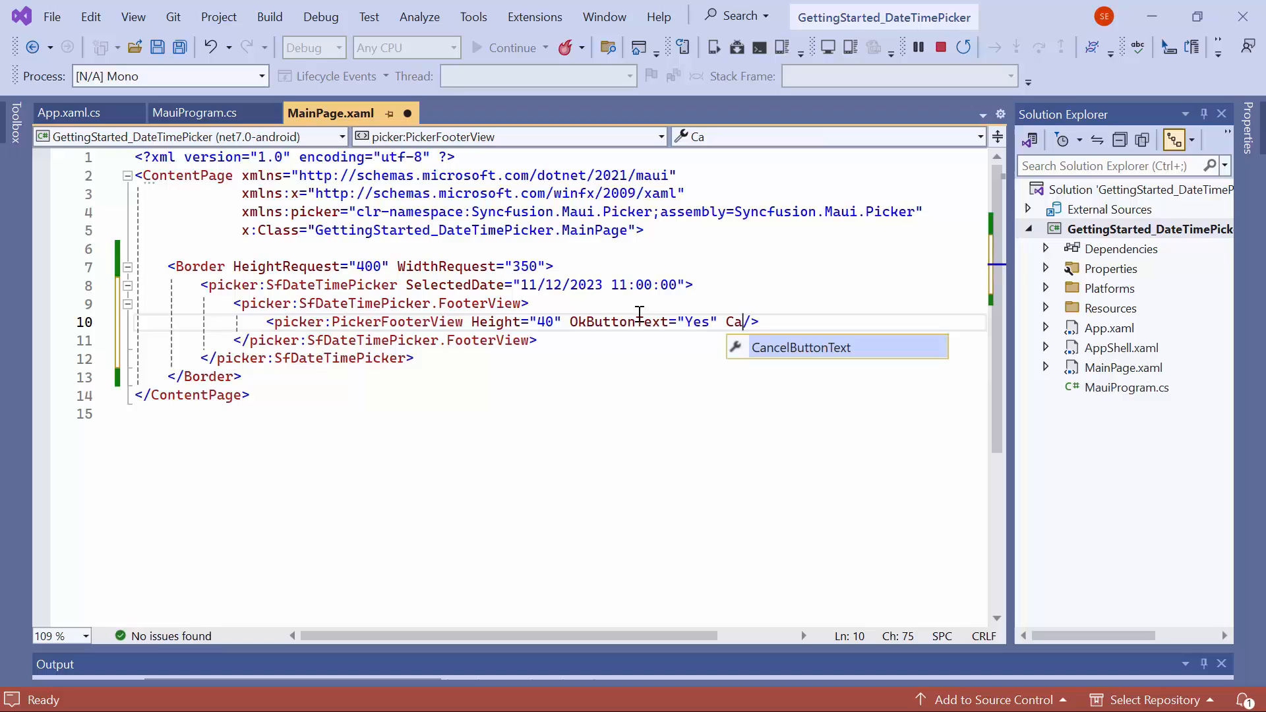
type("ncelButtonText=\"No\"")
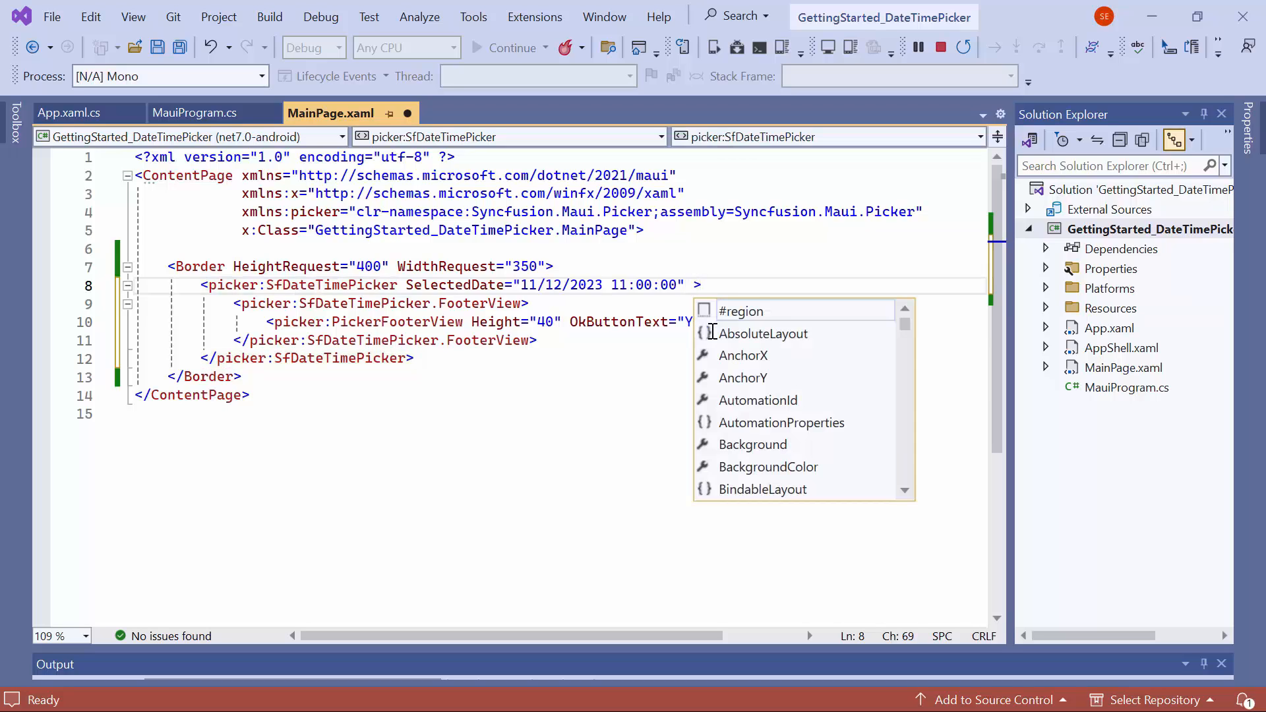
Give SfDateTimePicker DateFormat dd_MMM_yyyy from IntelliSense and TimeFormat HH_mm.
type("da")
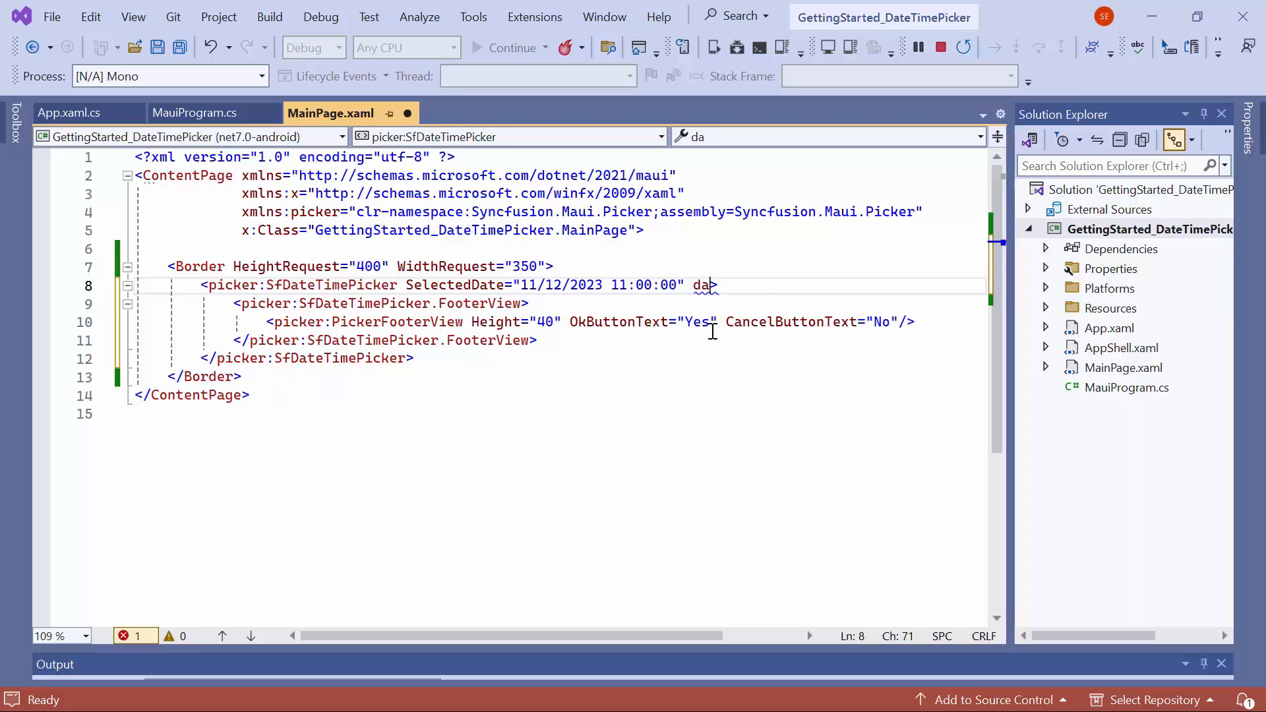
type("DateFormat=\"\"")
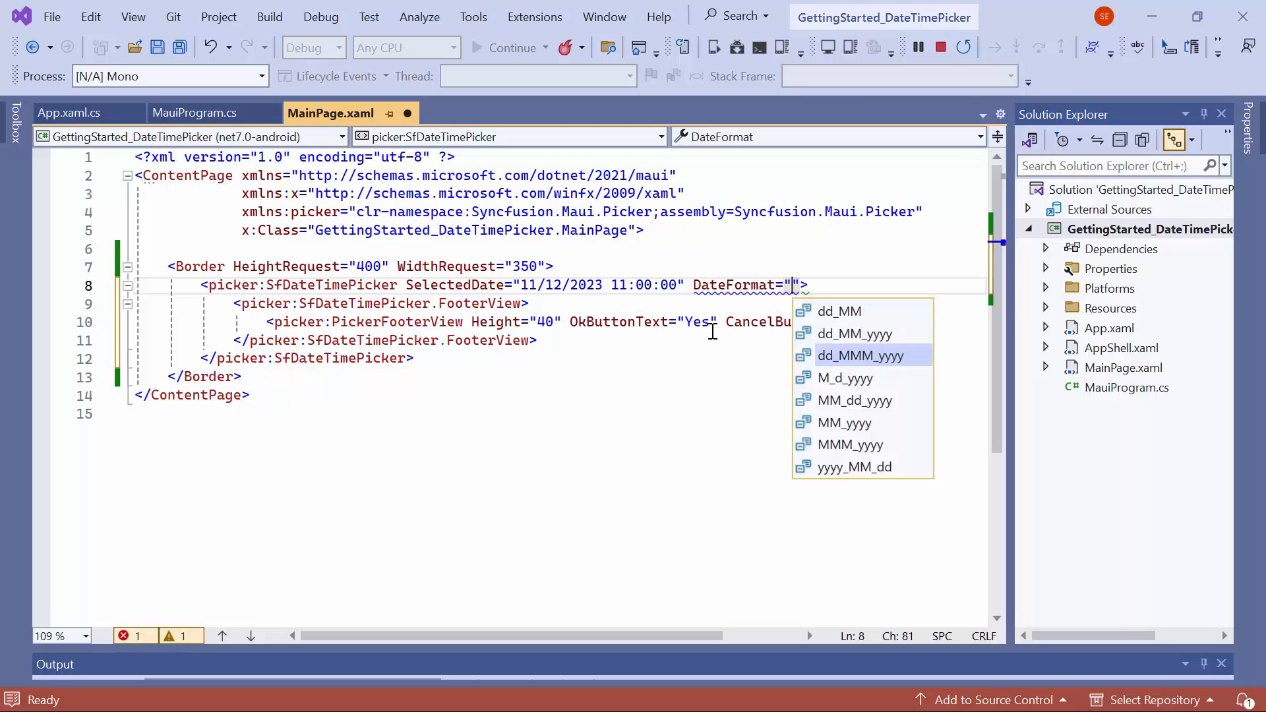
left_click(861, 355)
type("TimeFormat=\"\">")
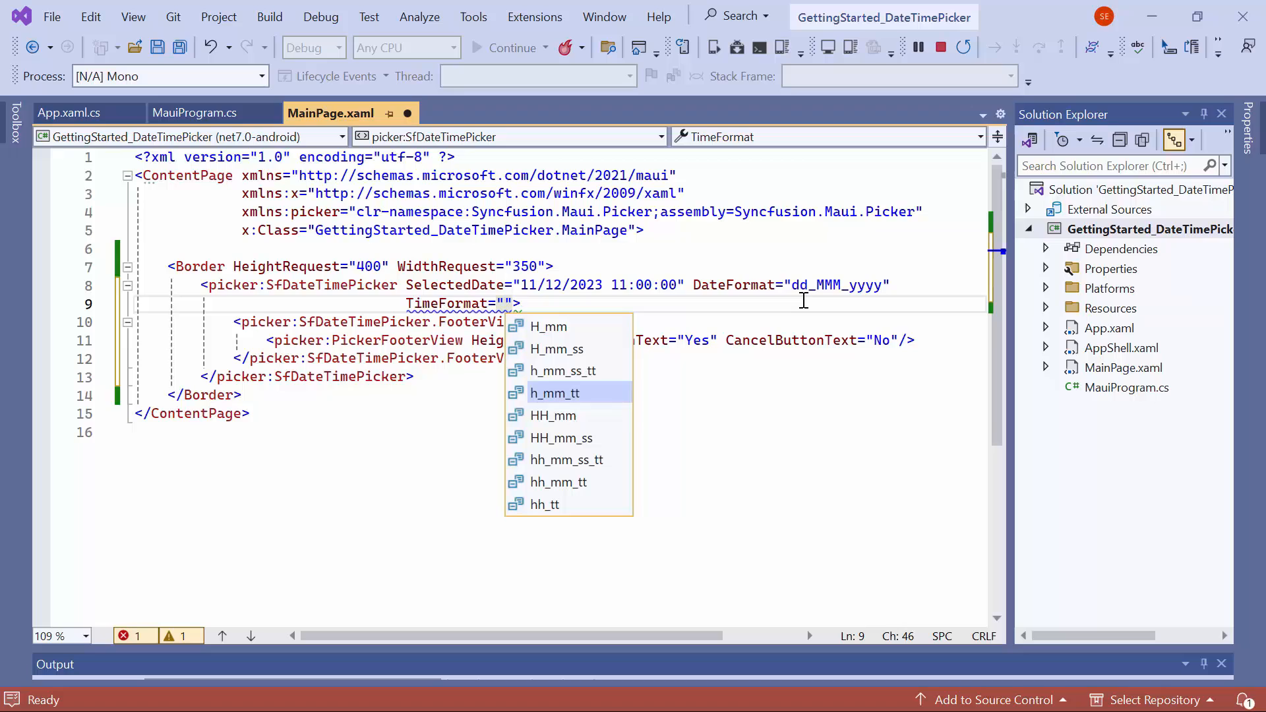
key("Escape")
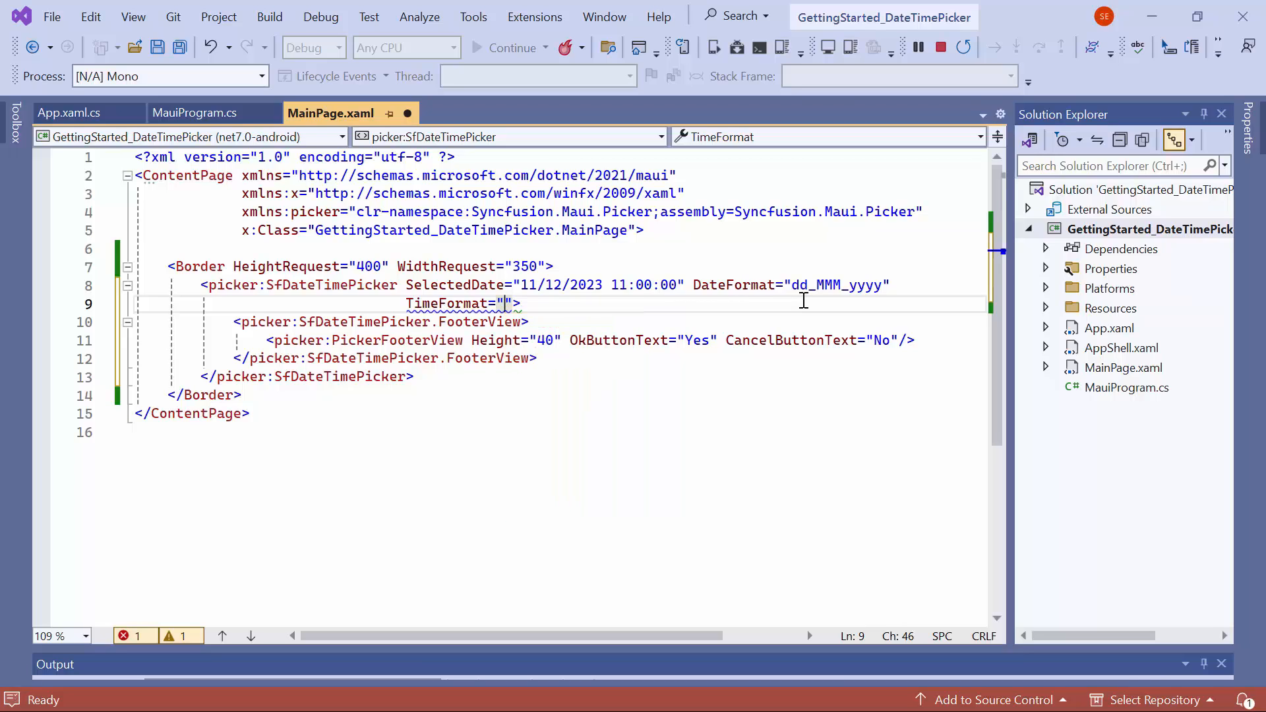
type("HH_mm")
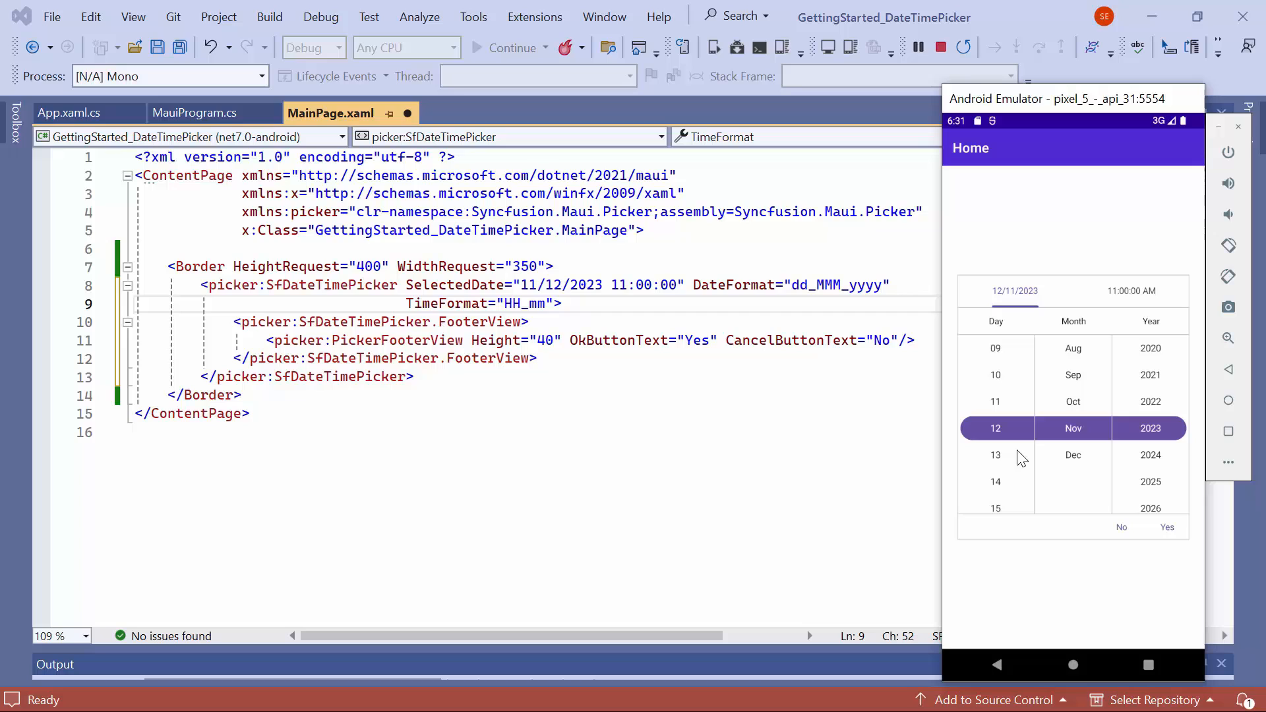
mouse_move(1145, 302)
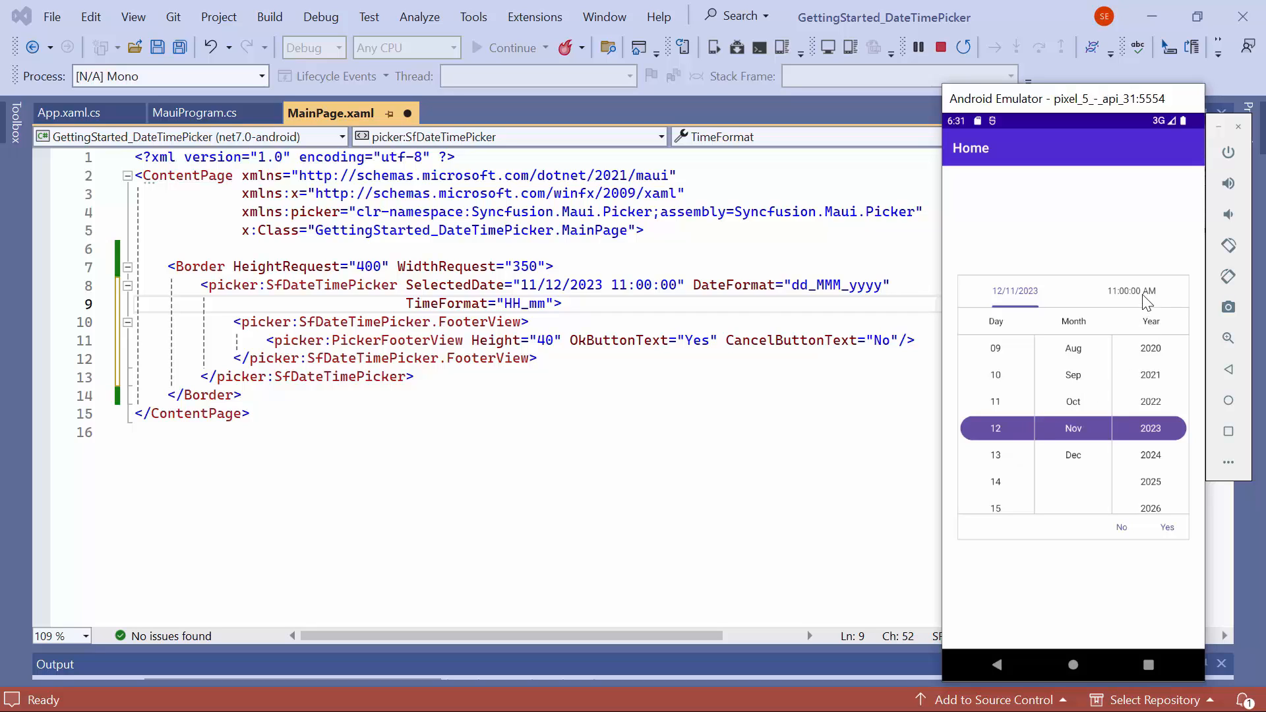